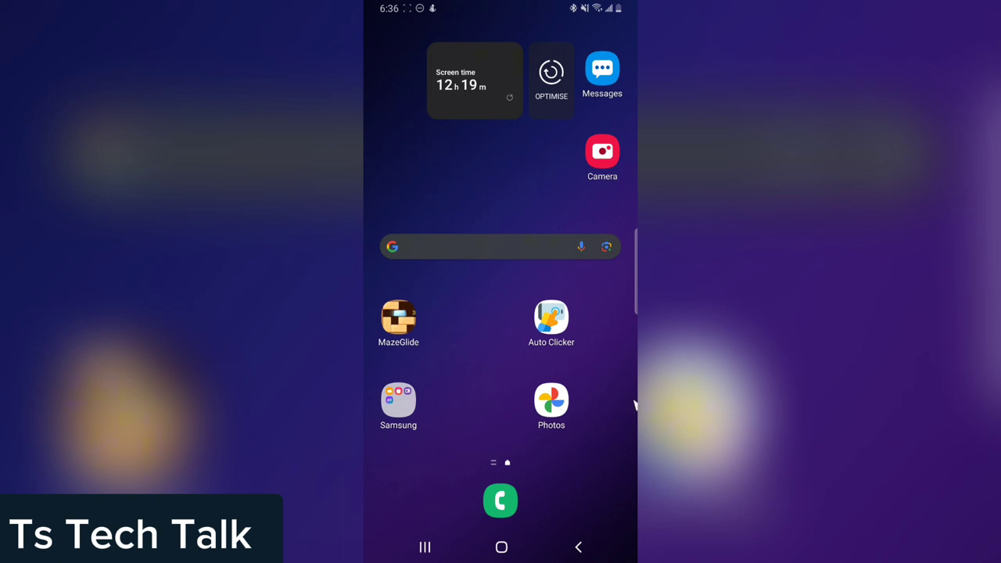
pyautogui.moveTo(634, 374)
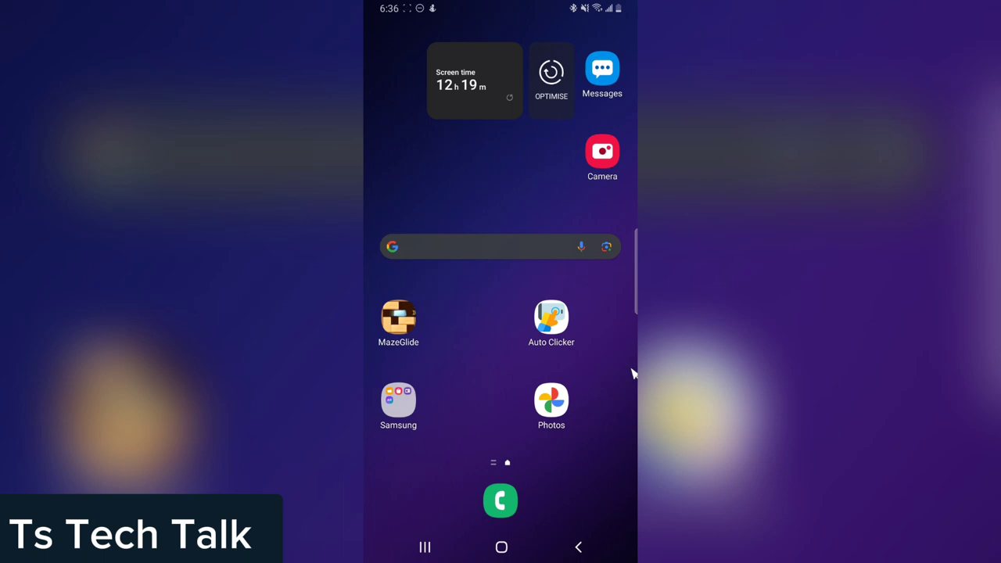
pyautogui.moveTo(501, 407)
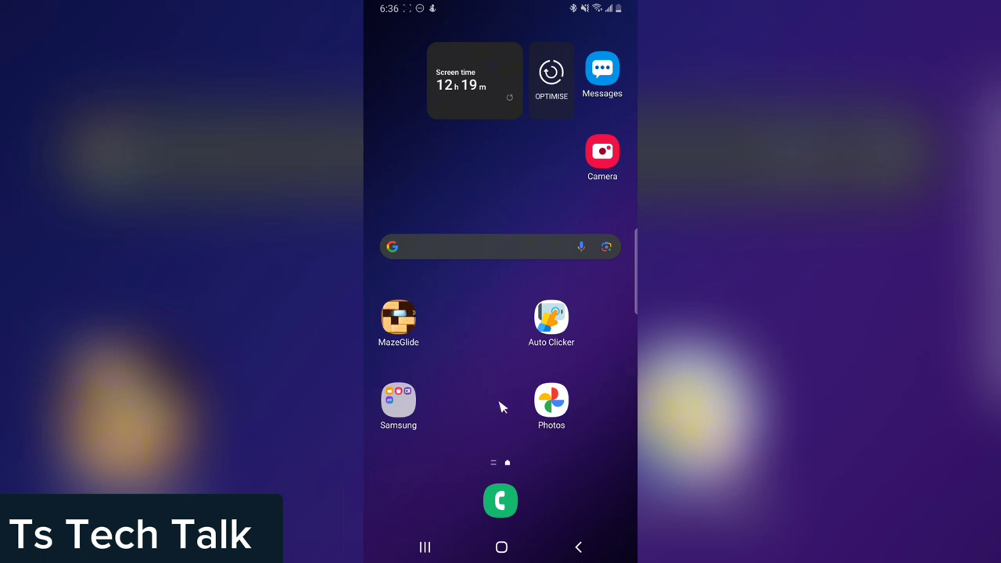
# Step: Swipe up from the home screen to reveal the installed apps list
pyautogui.scroll(3)
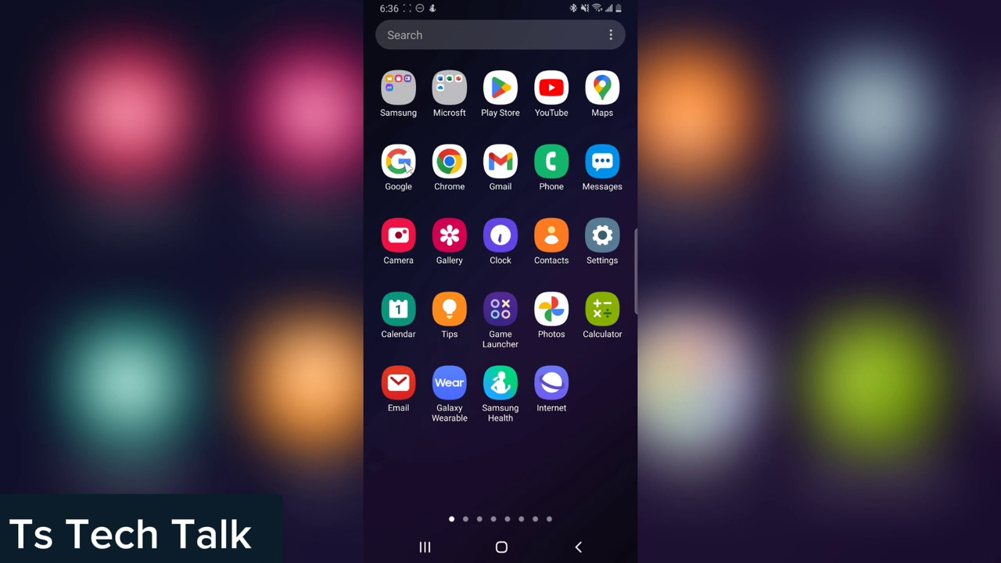
# Step: Launch the Google app and go to Manage your Google Account from the profile menu
pyautogui.click(399, 167)
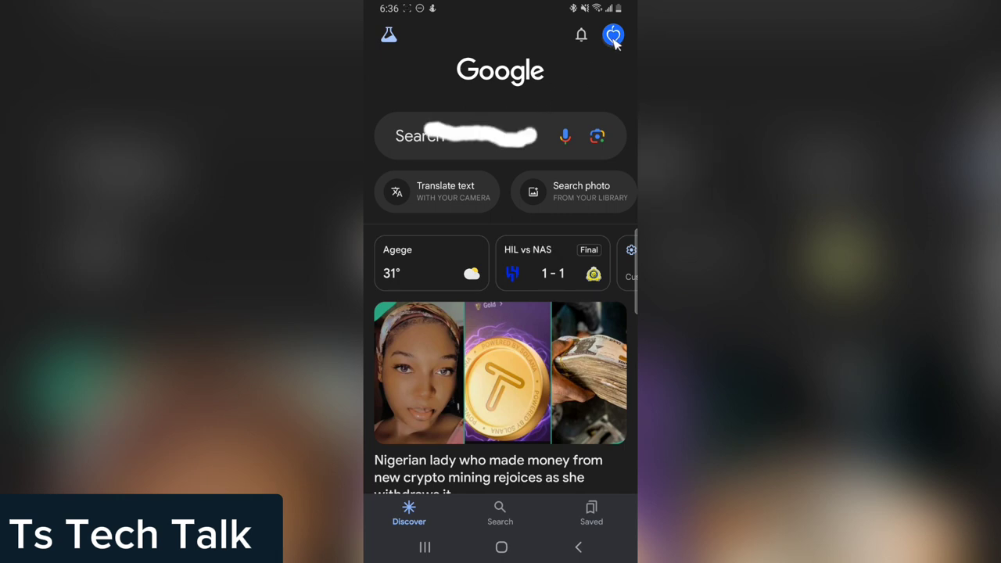
pyautogui.click(613, 35)
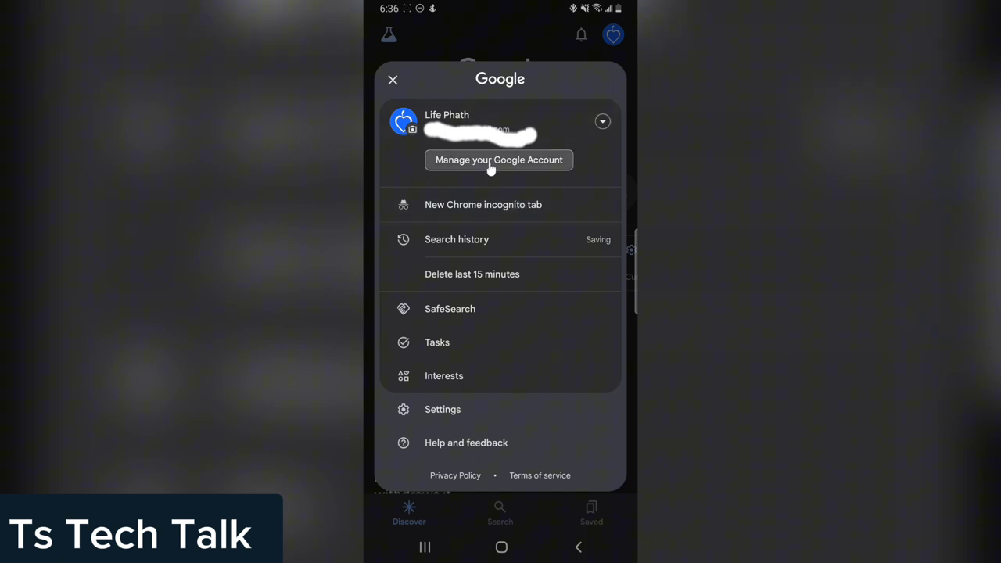
pyautogui.moveTo(503, 170)
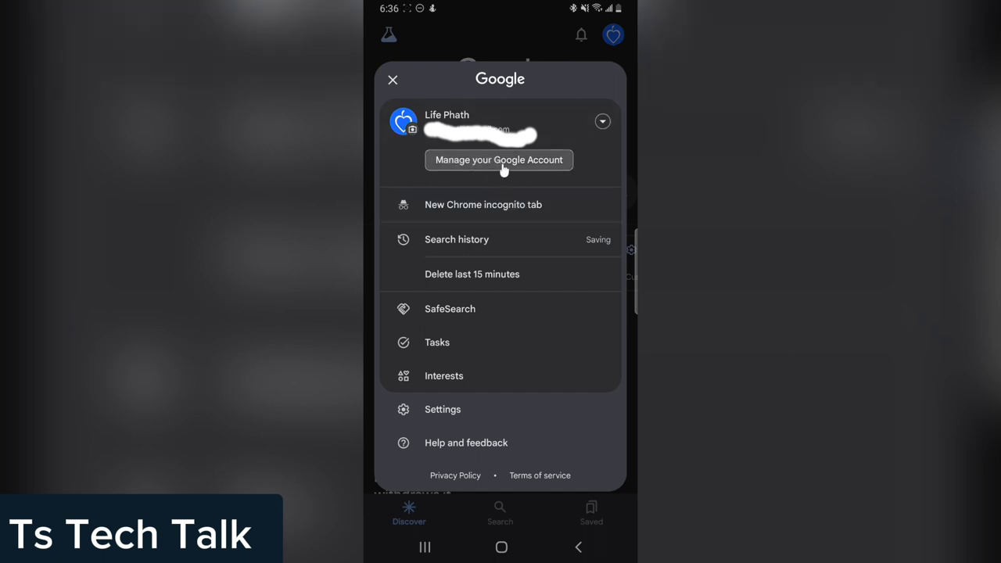
pyautogui.click(393, 79)
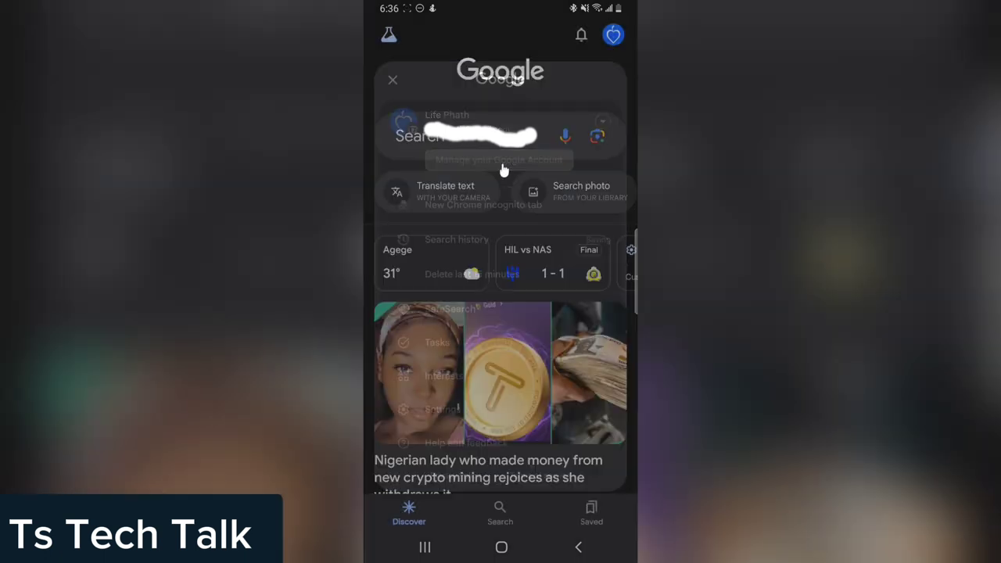
# Step: Switch to Data and privacy and scroll to the History settings showing Web & App Activity
pyautogui.click(500, 159)
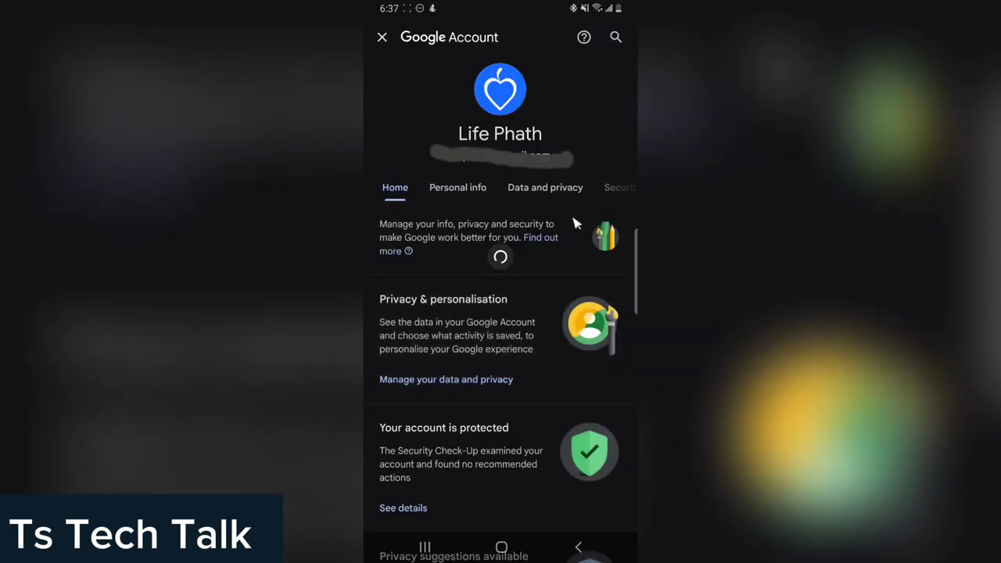
pyautogui.click(544, 187)
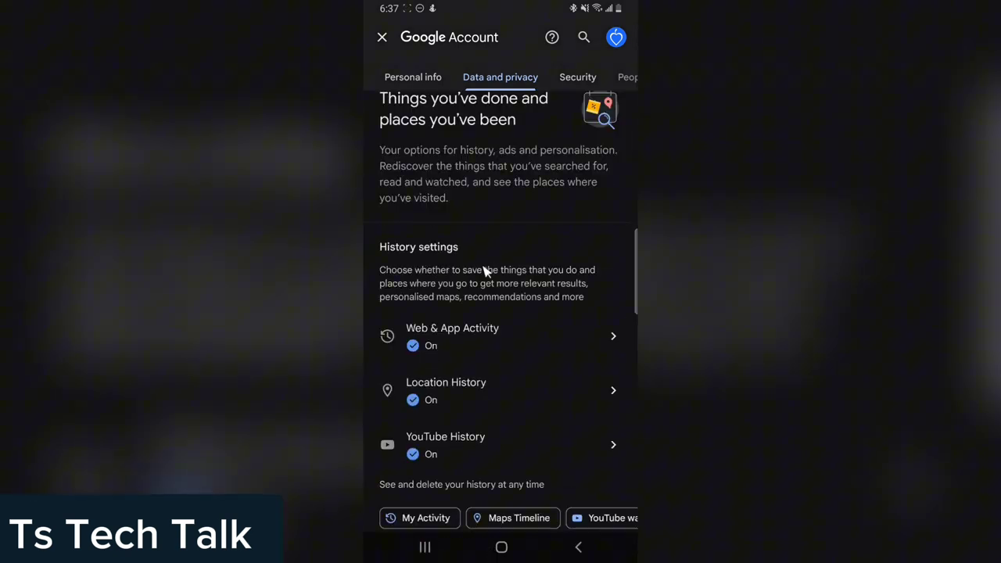
pyautogui.scroll(-3)
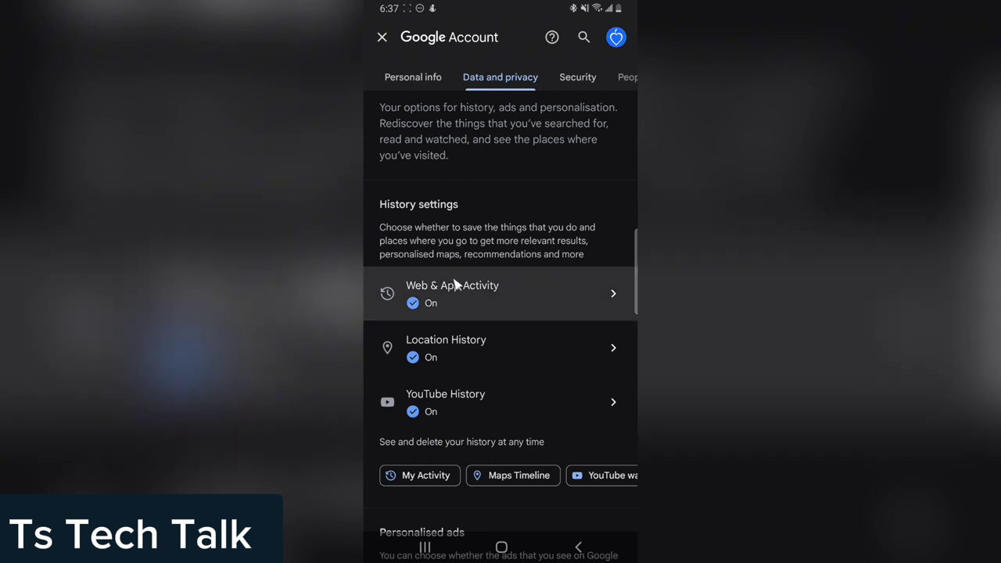
pyautogui.moveTo(444, 306)
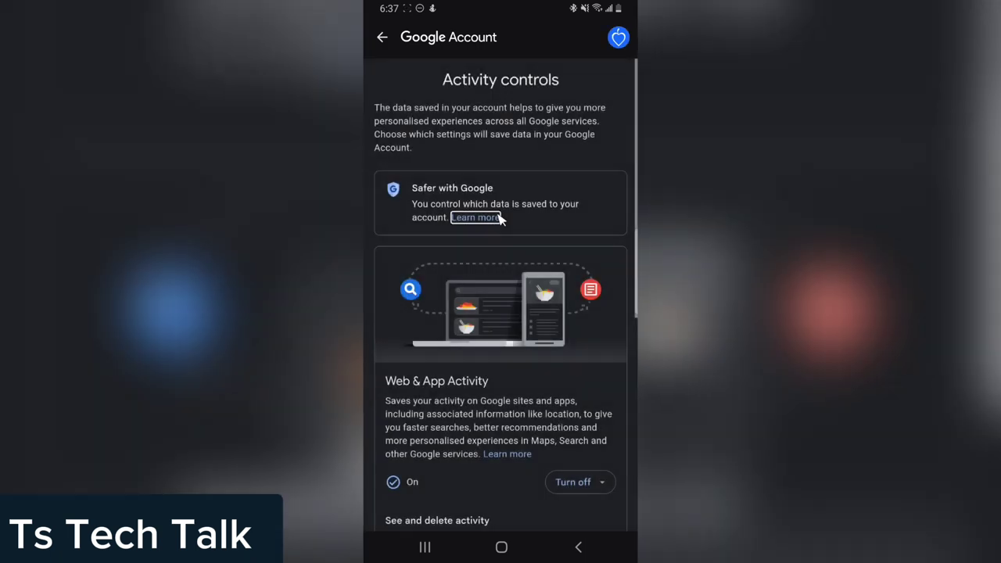
pyautogui.moveTo(499, 227)
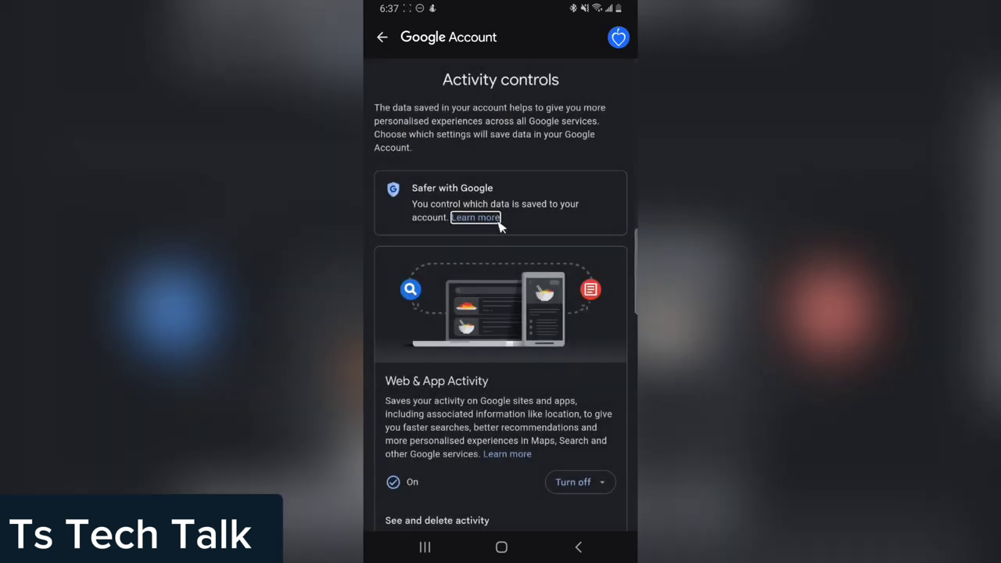
# Step: Scroll down through the Web & App Activity controls and its product icons
pyautogui.scroll(-3)
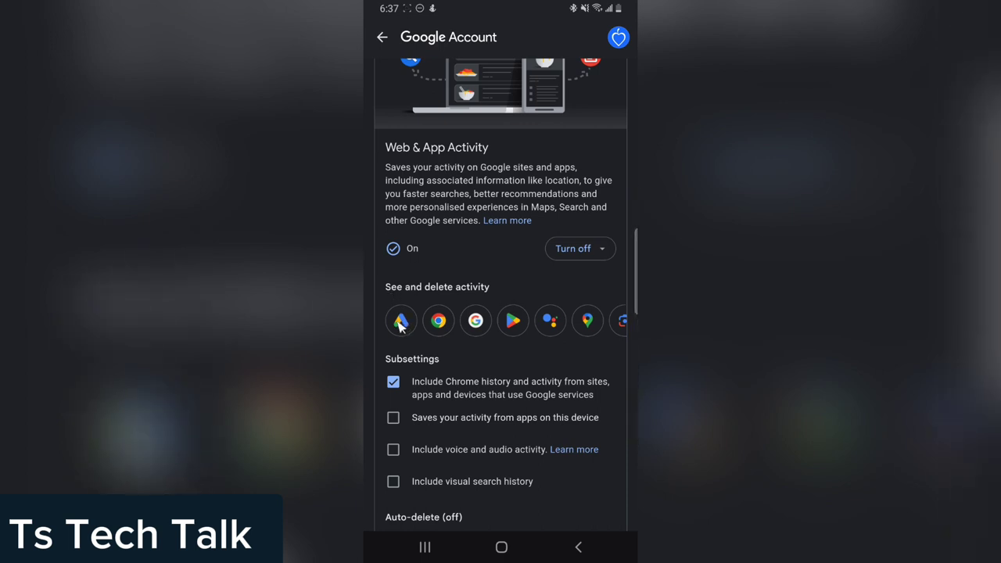
pyautogui.moveTo(411, 329)
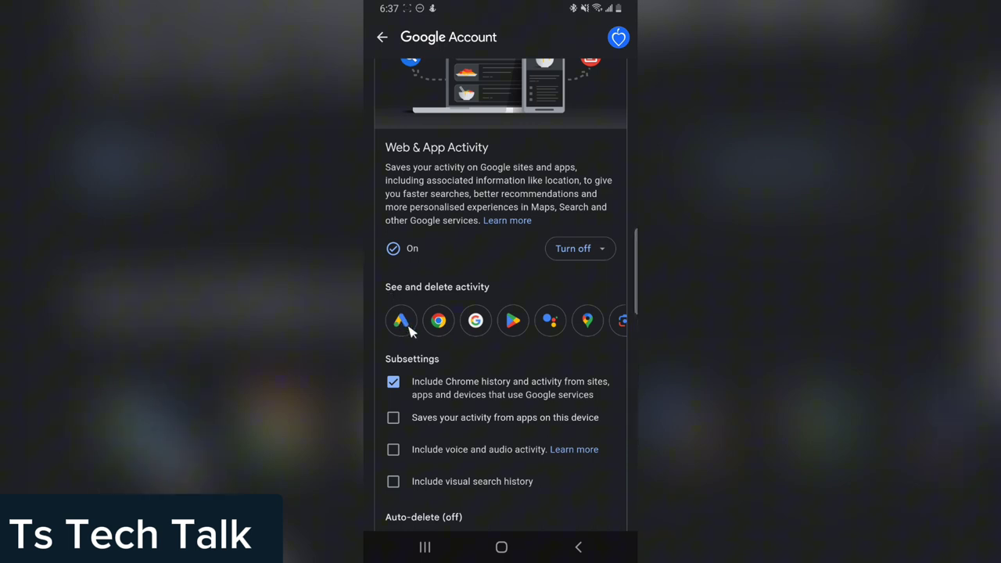
pyautogui.moveTo(438, 328)
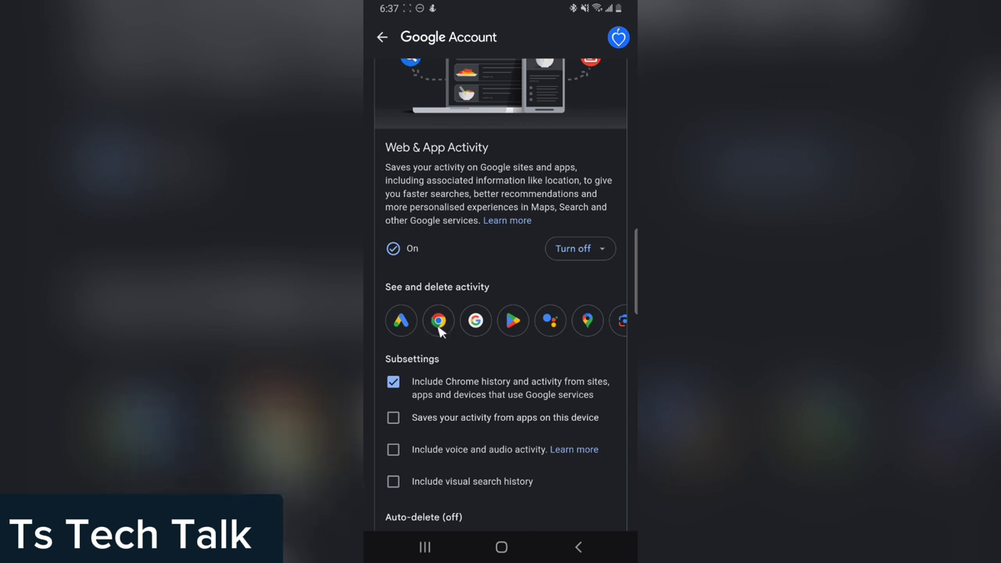
pyautogui.moveTo(513, 331)
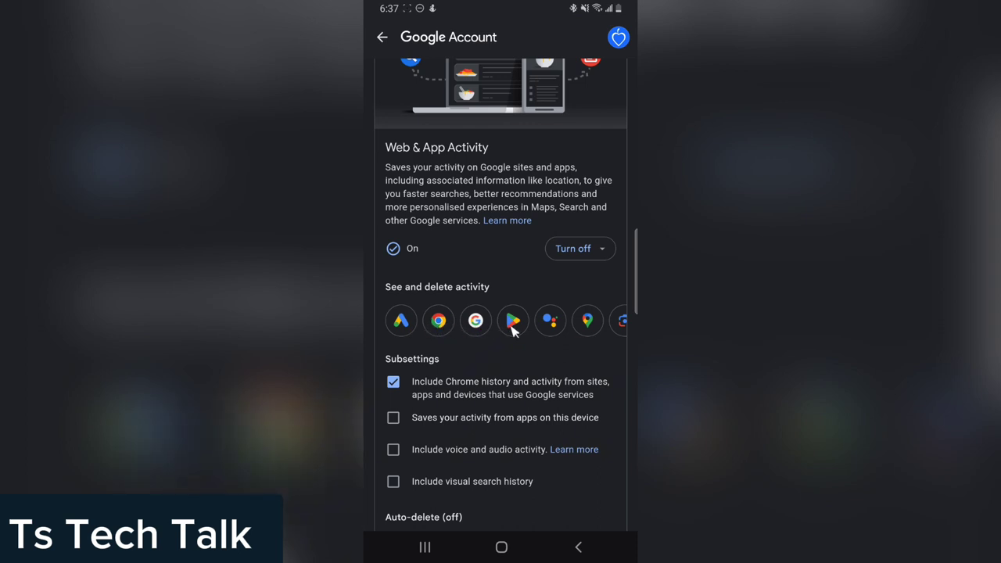
pyautogui.moveTo(620, 333)
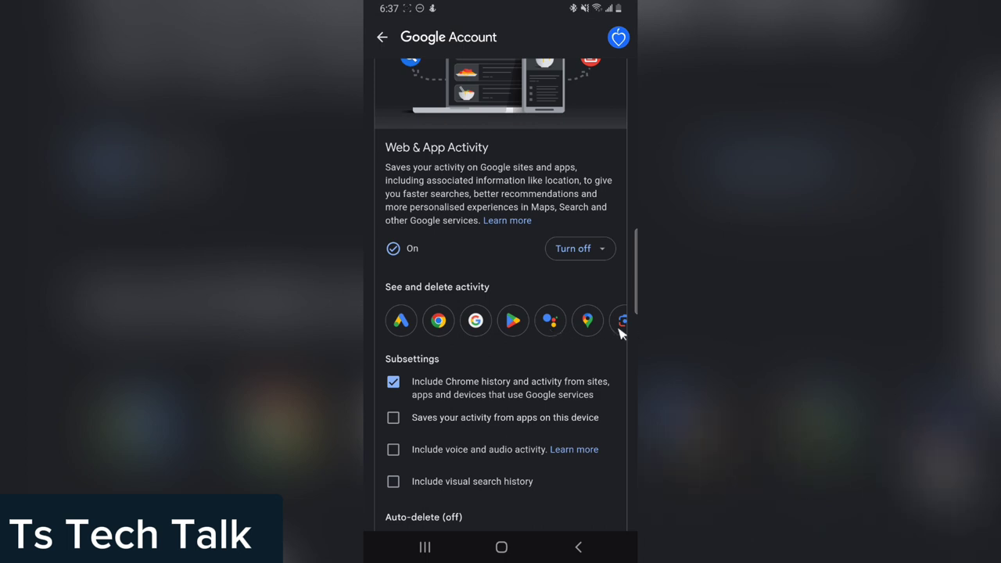
pyautogui.moveTo(567, 265)
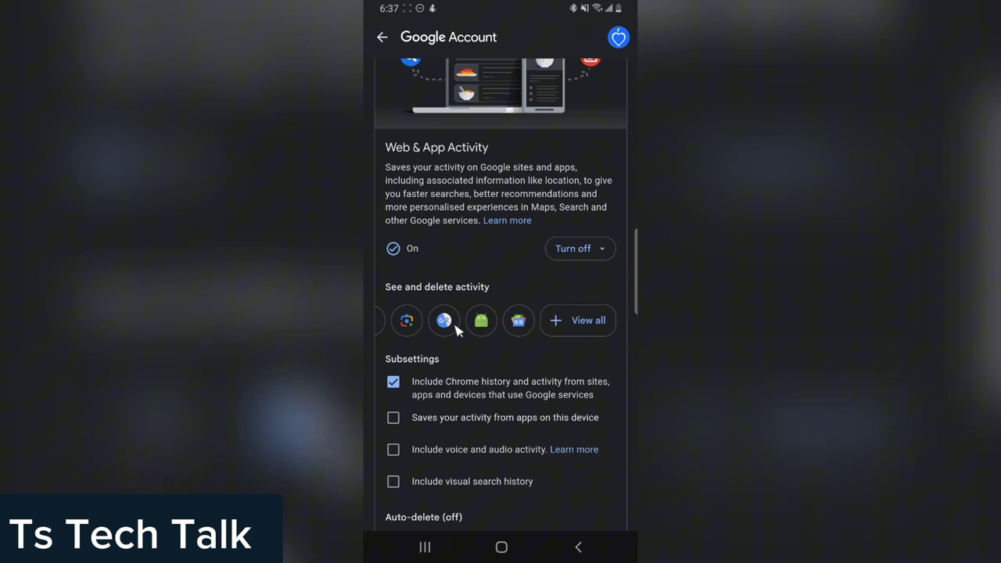
pyautogui.moveTo(599, 328)
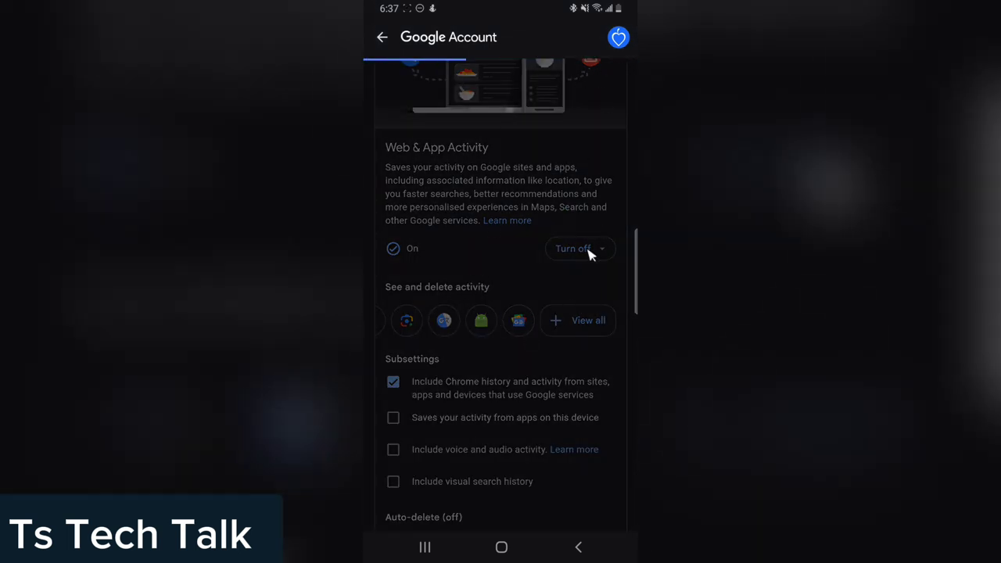
pyautogui.scroll(3)
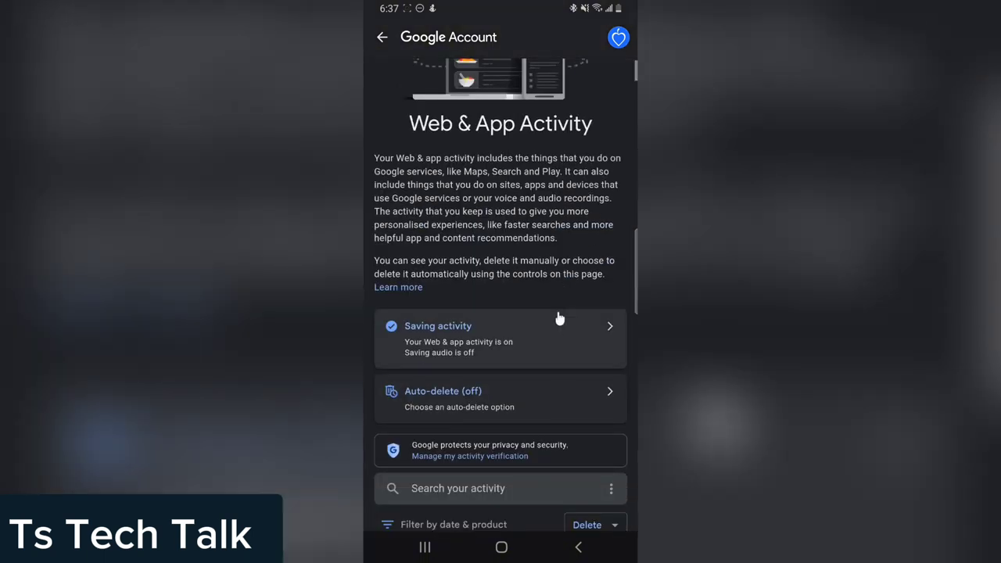
pyautogui.scroll(-3)
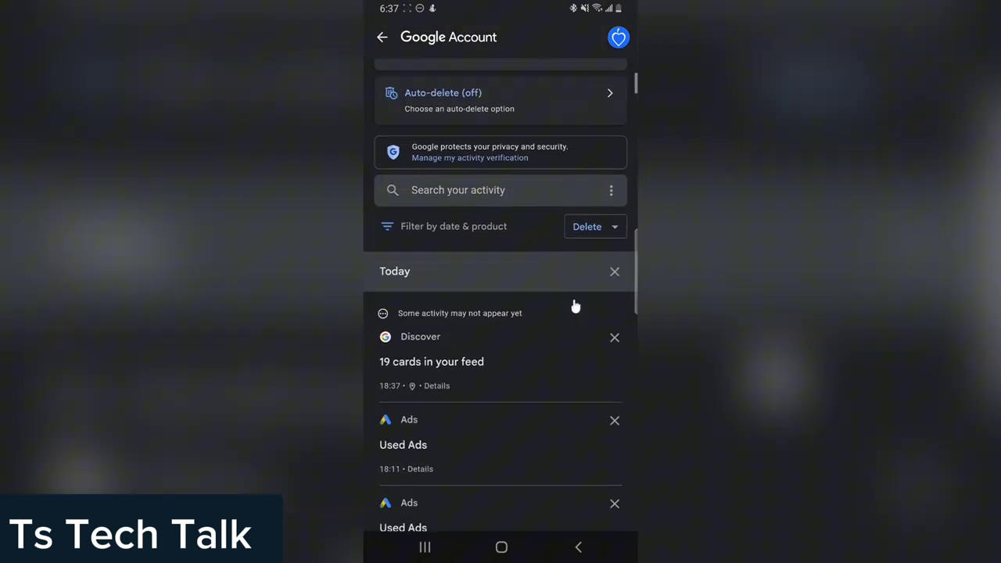
pyautogui.scroll(3)
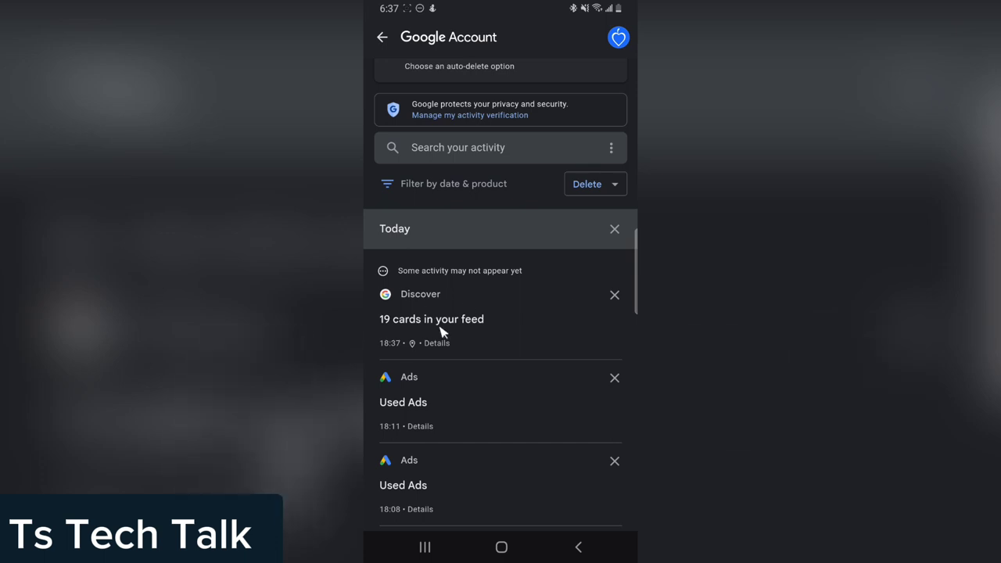
pyautogui.moveTo(489, 329)
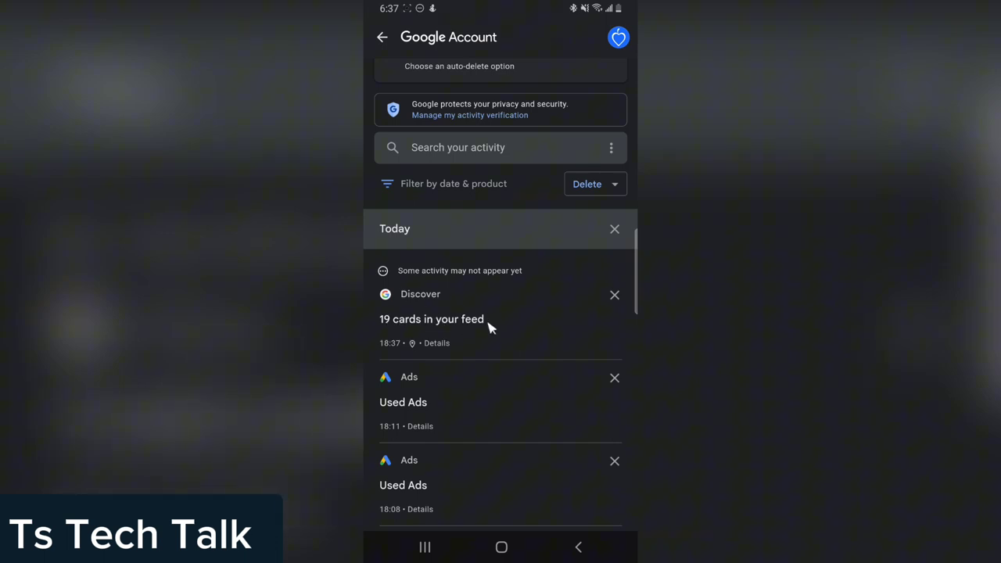
pyautogui.moveTo(536, 175)
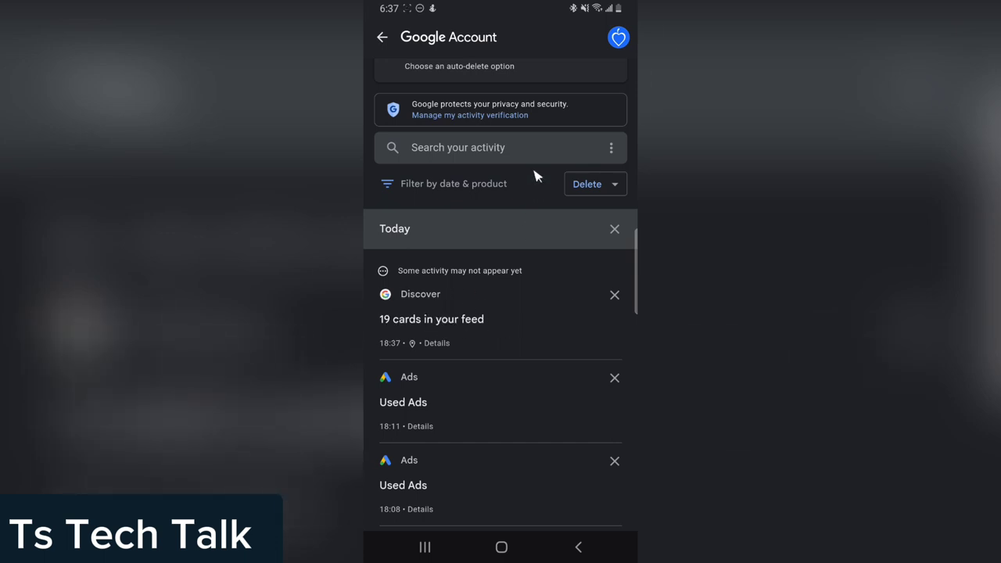
pyautogui.moveTo(374, 309)
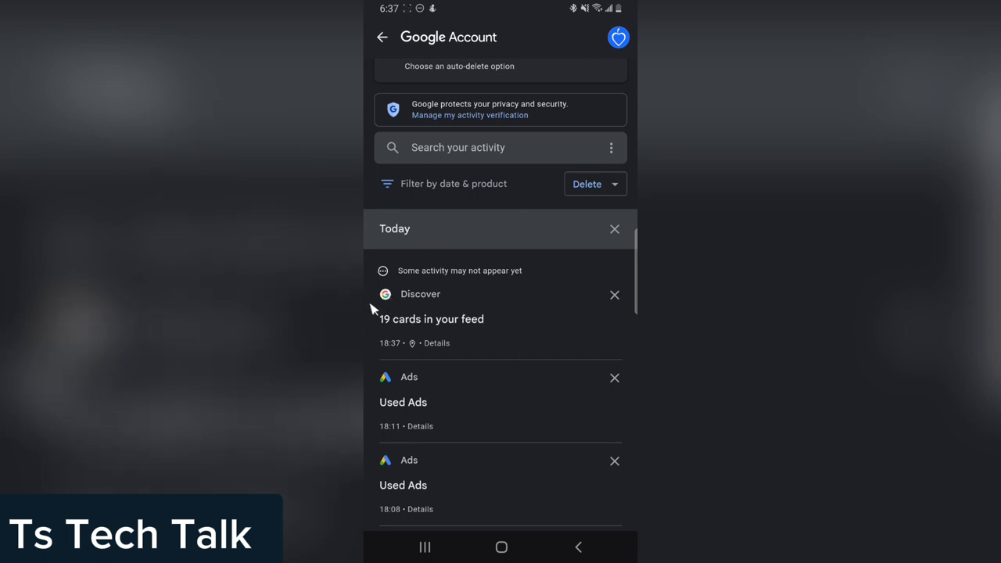
pyautogui.moveTo(487, 304)
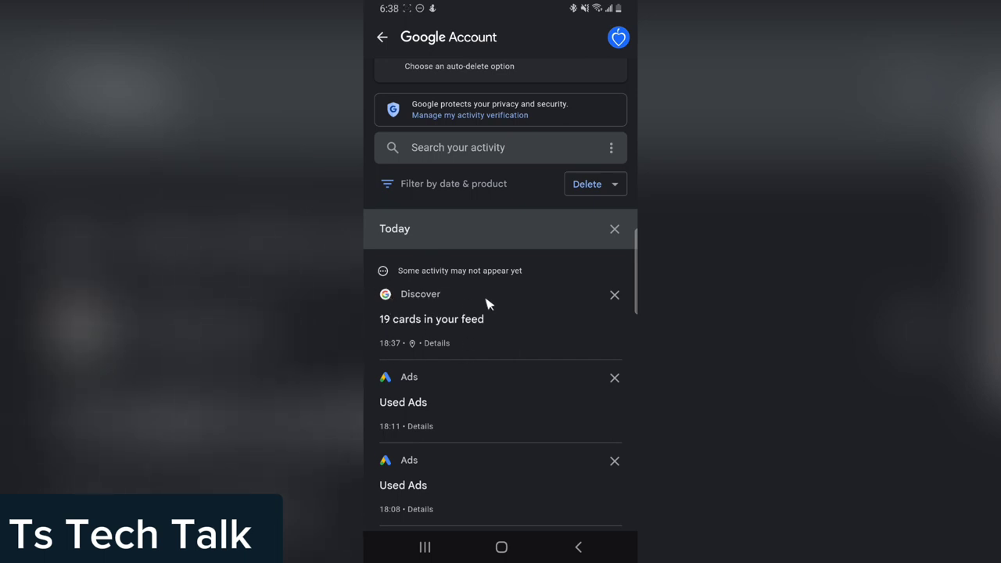
pyautogui.moveTo(495, 324)
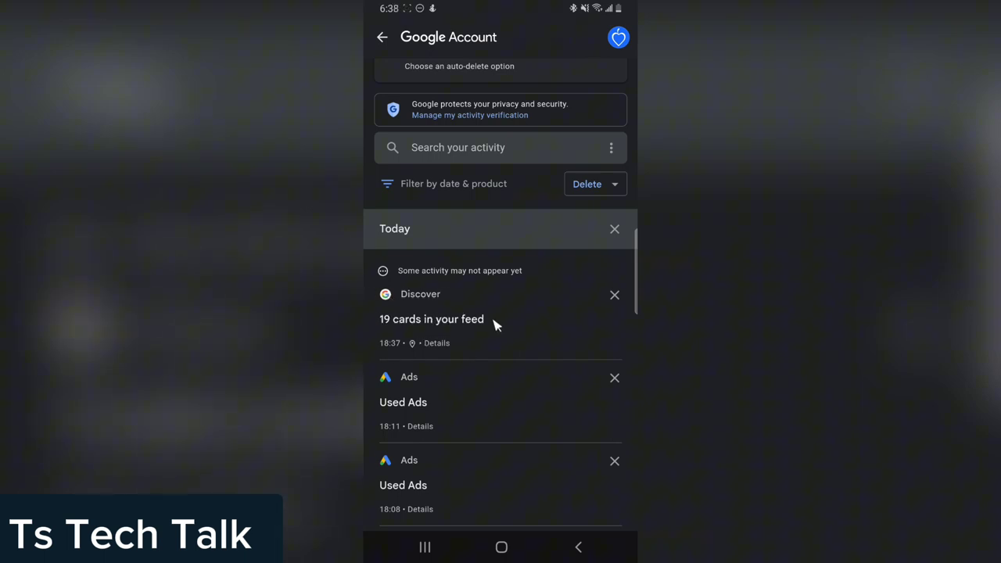
pyautogui.moveTo(374, 329)
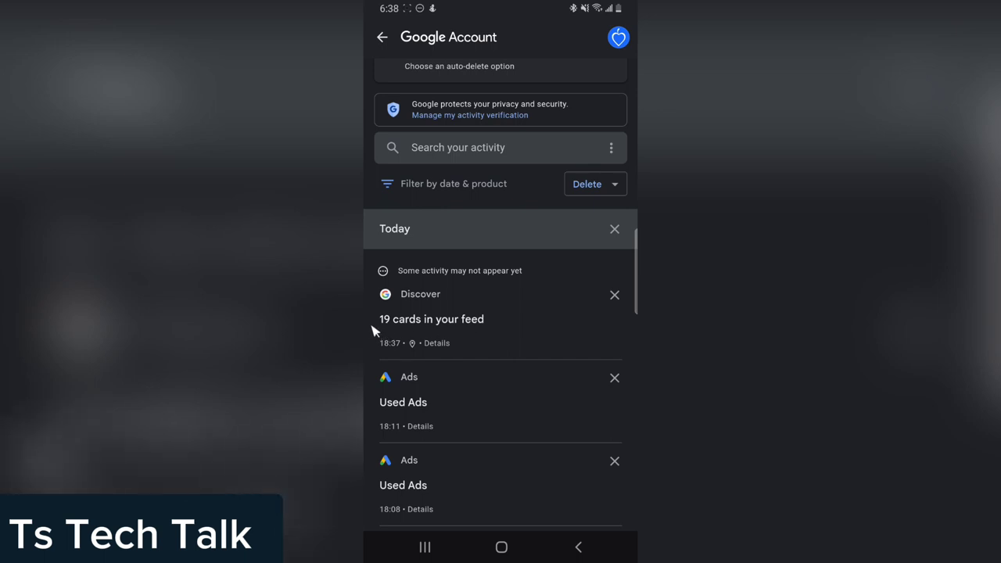
pyautogui.moveTo(457, 352)
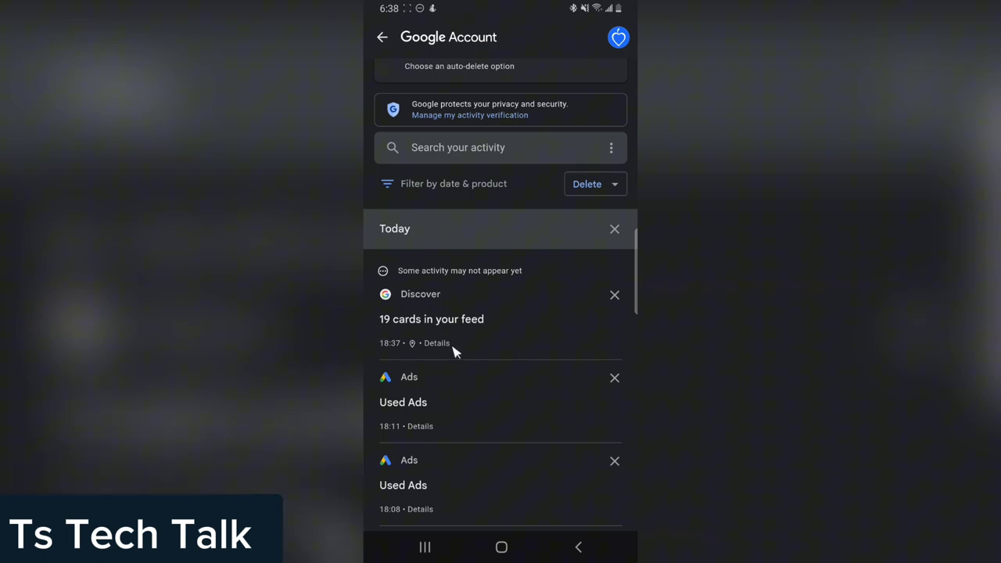
pyautogui.scroll(3)
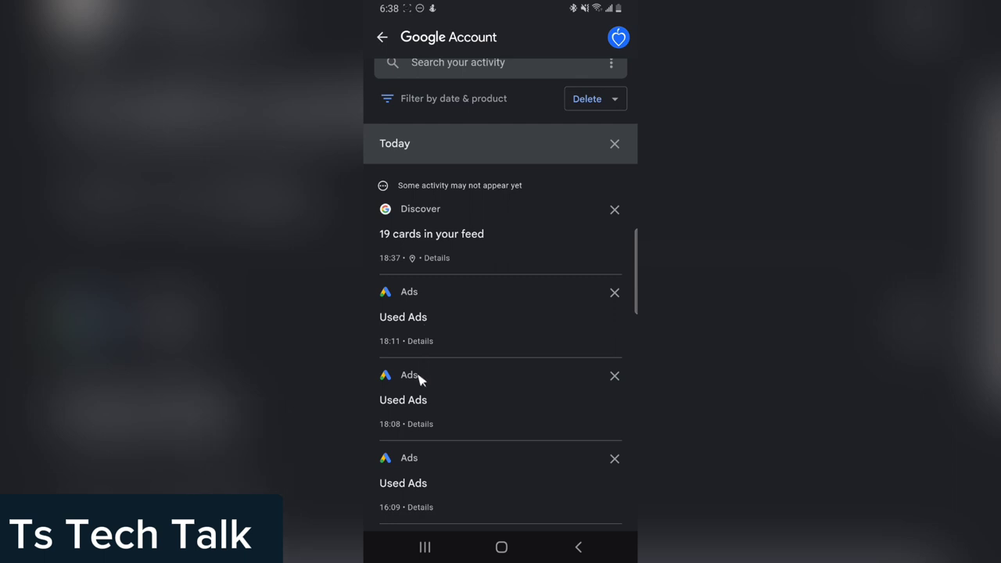
pyautogui.moveTo(428, 234)
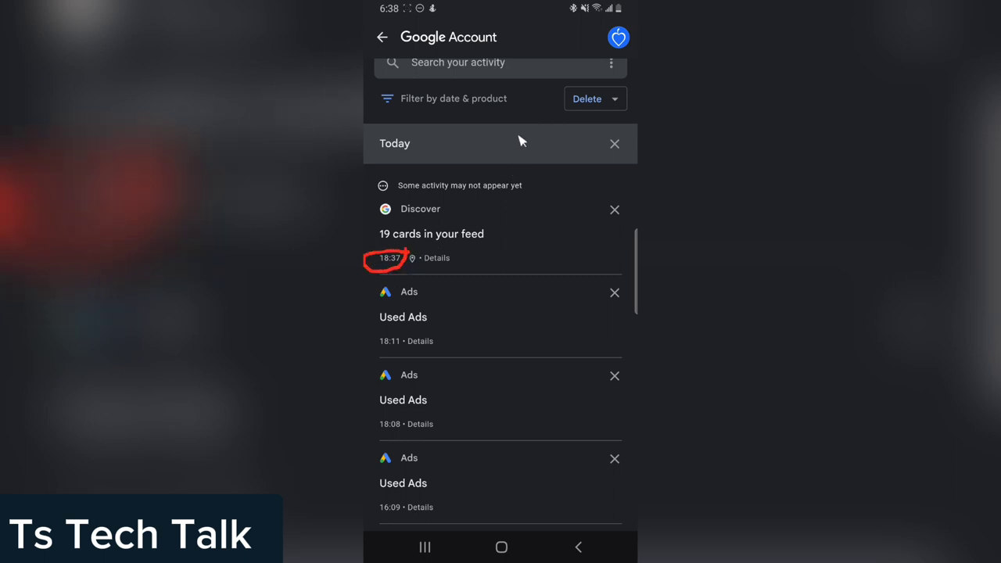
pyautogui.scroll(-3)
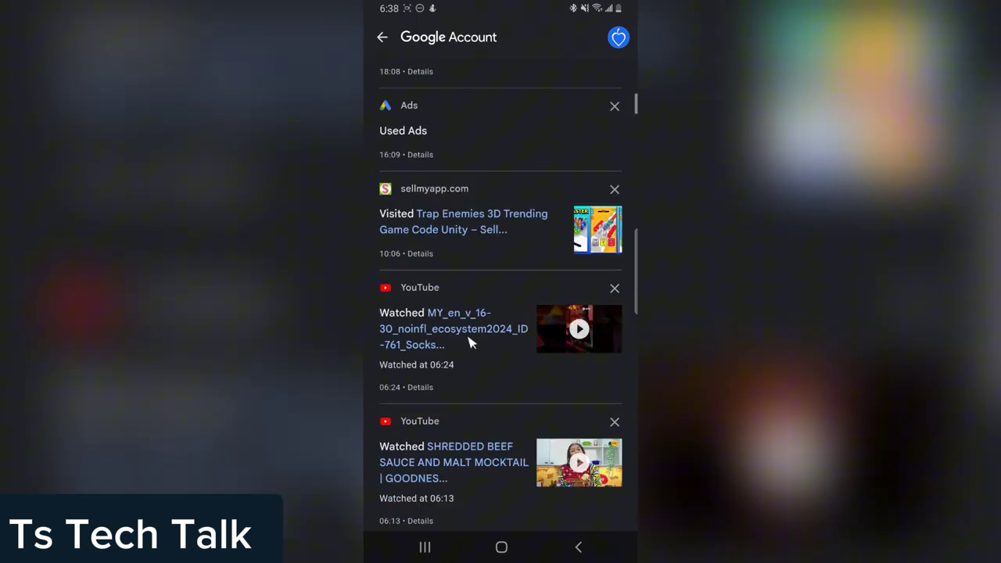
pyautogui.moveTo(532, 112)
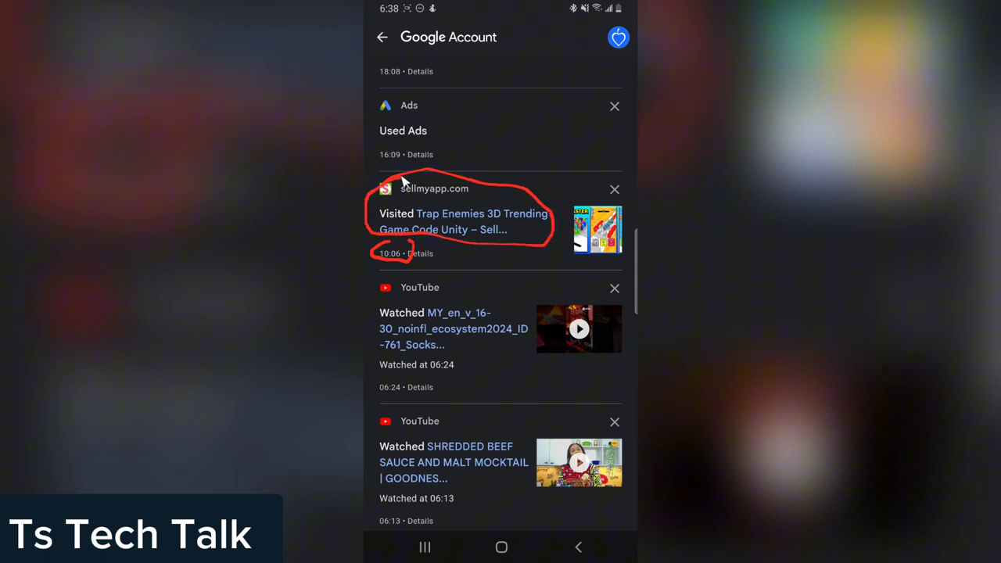
pyautogui.scroll(3)
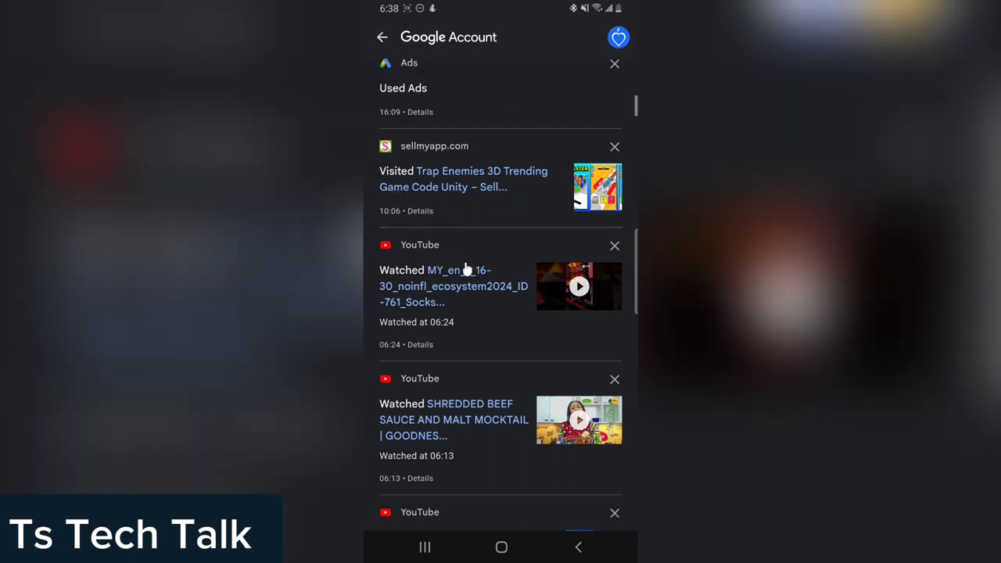
pyautogui.scroll(3)
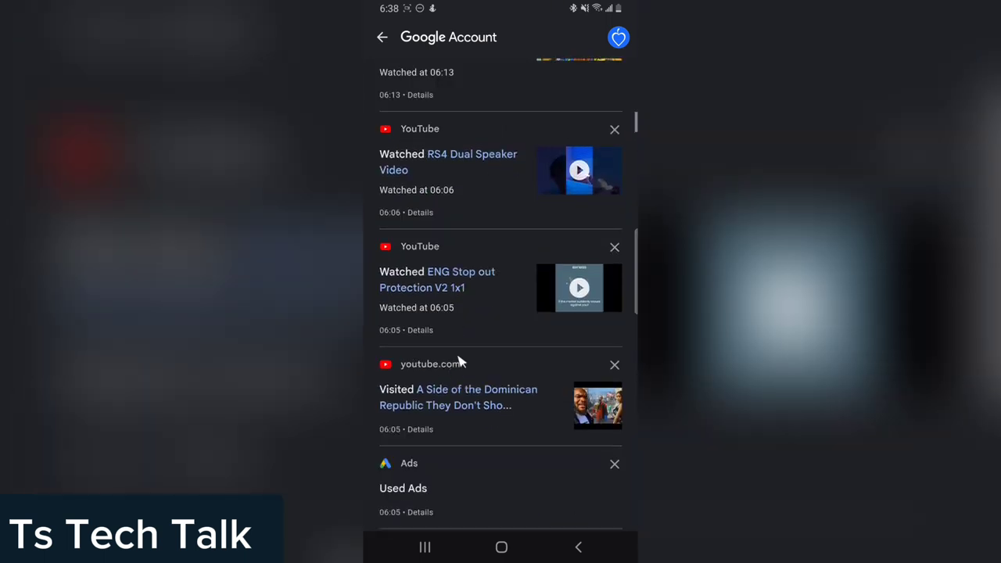
pyautogui.scroll(-3)
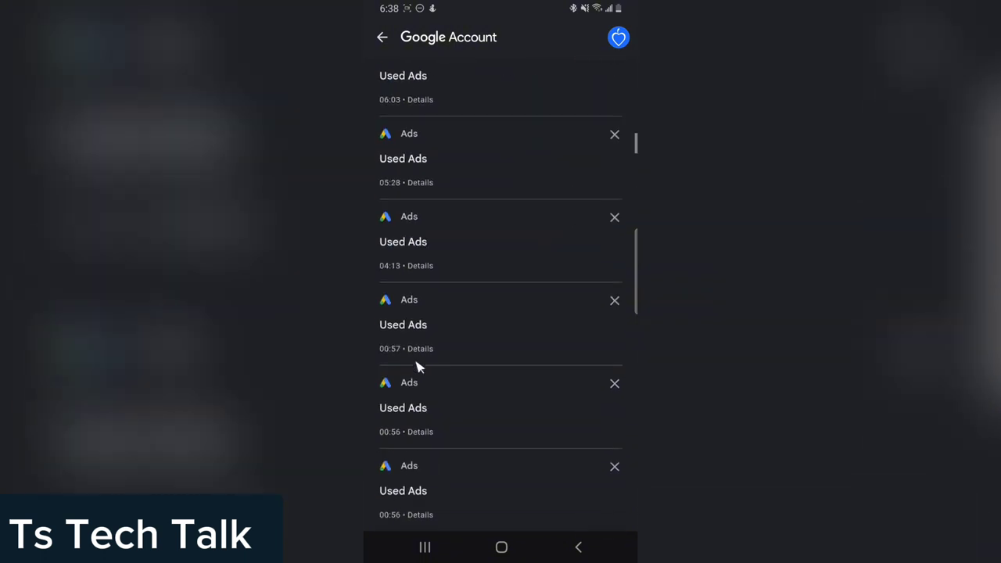
pyautogui.scroll(-3)
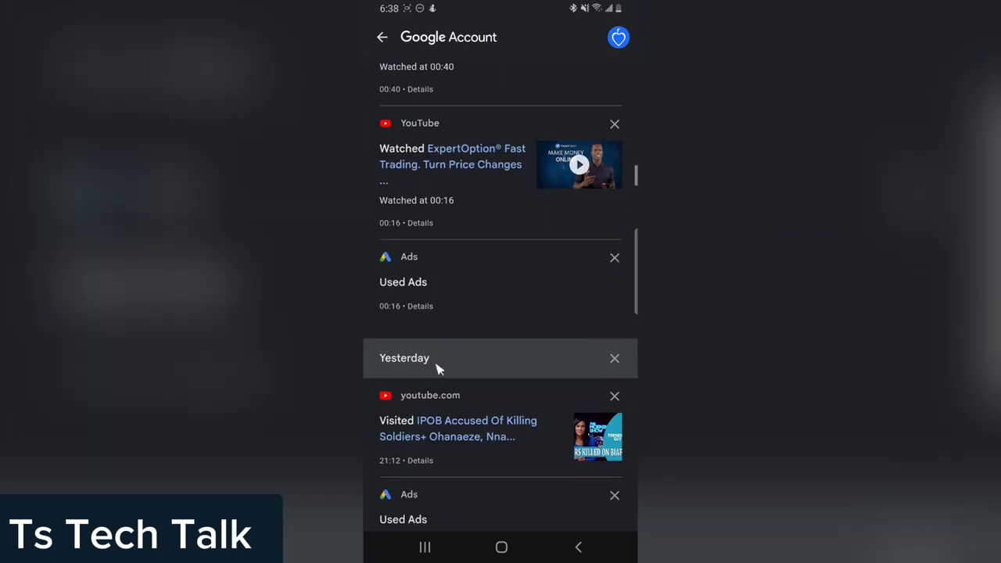
pyautogui.scroll(-3)
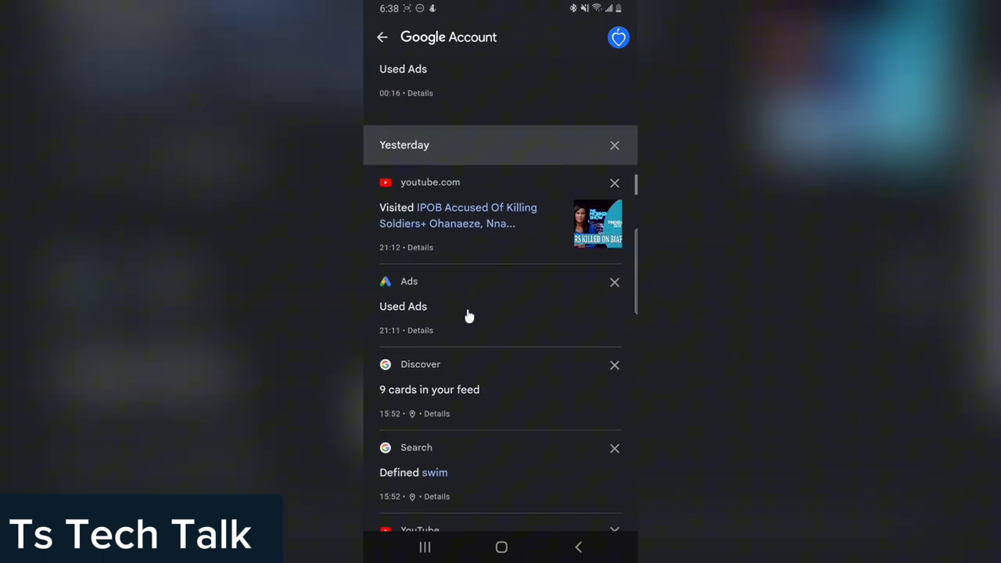
pyautogui.scroll(-3)
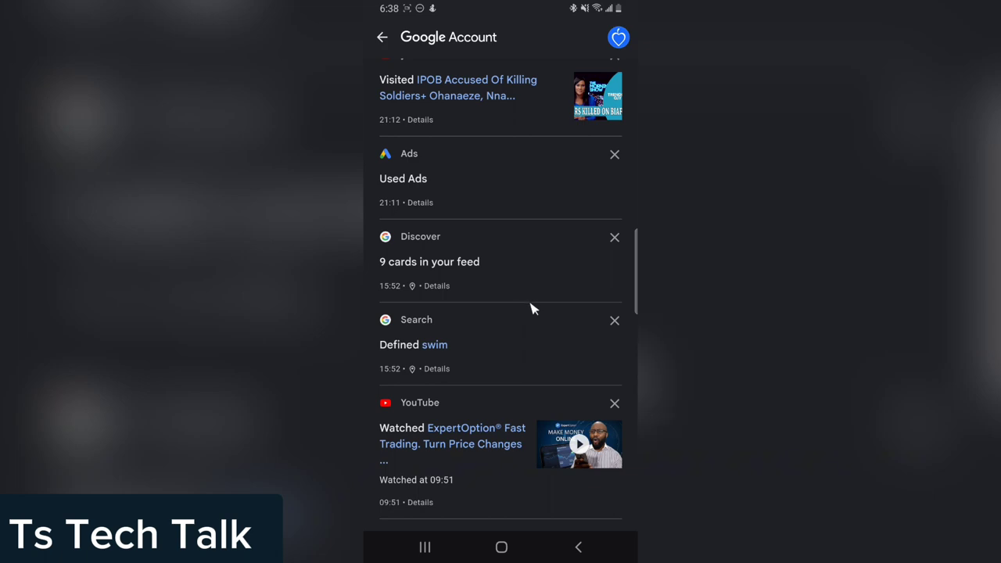
pyautogui.scroll(-3)
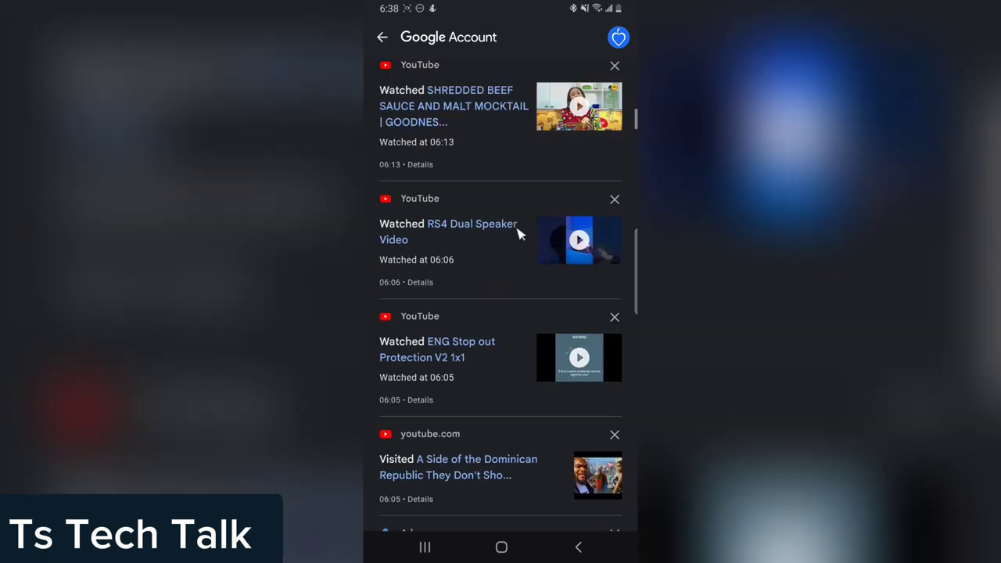
pyautogui.scroll(3)
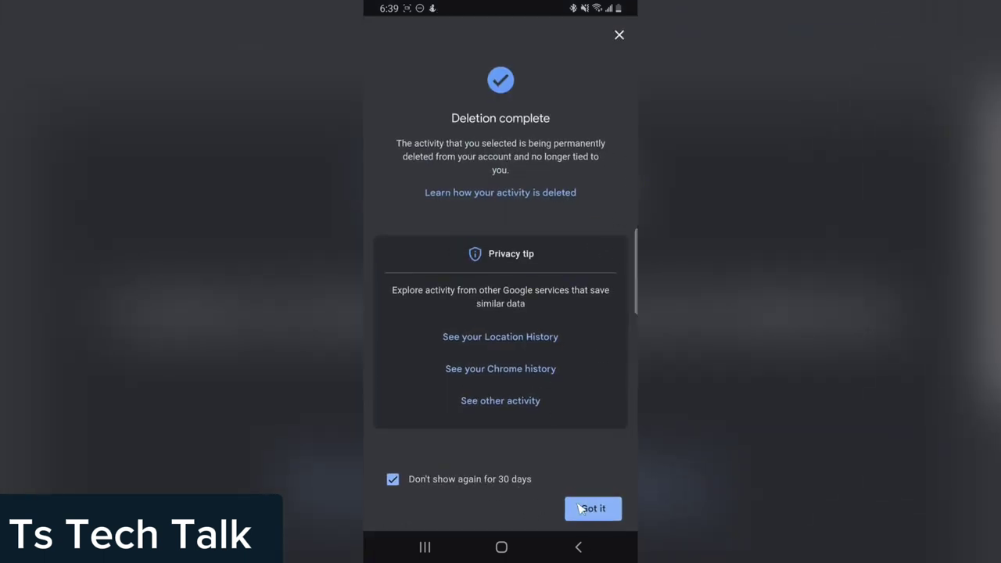
pyautogui.moveTo(524, 493)
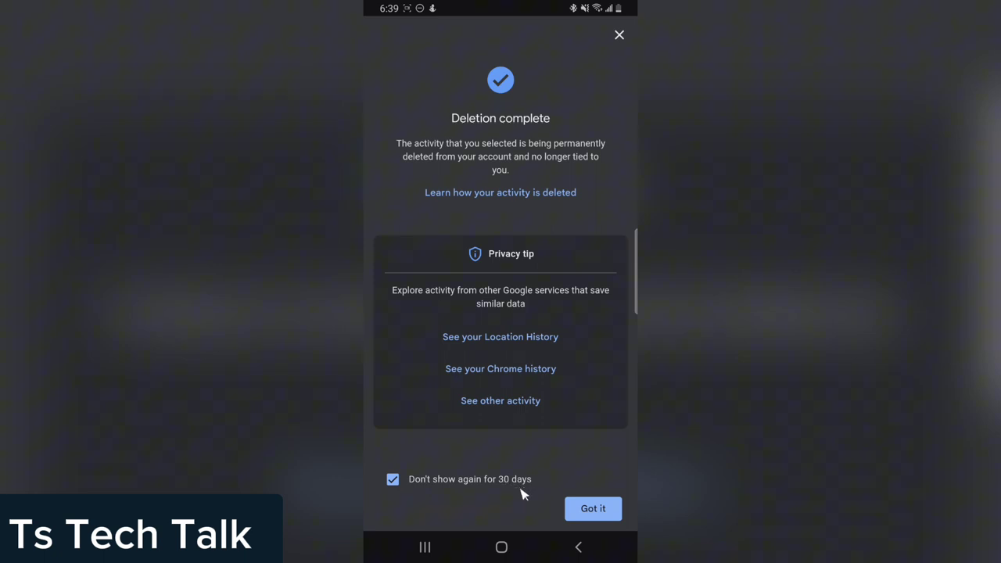
# Step: Dismiss the Deletion complete notice after removing today's activity
pyautogui.click(593, 509)
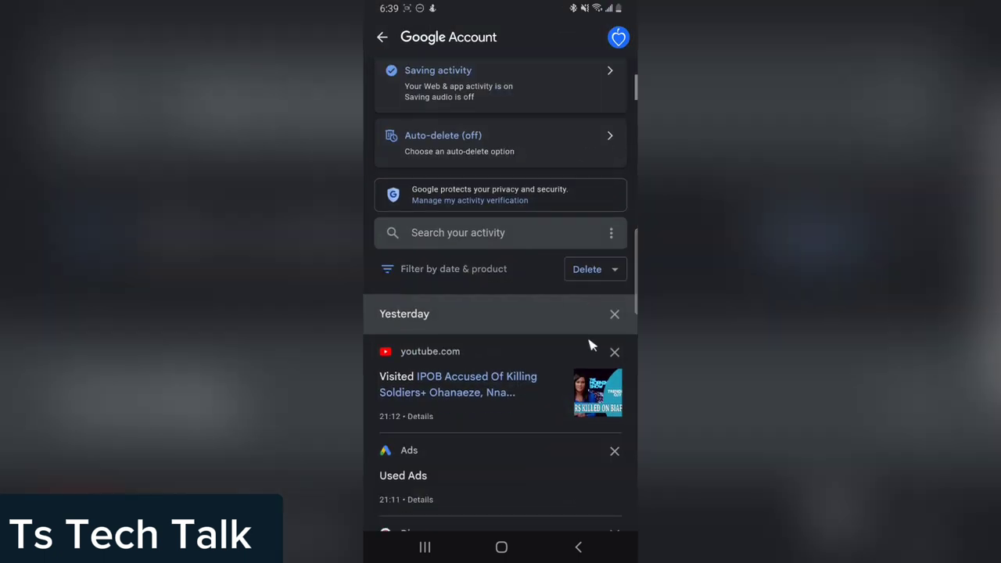
pyautogui.moveTo(413, 328)
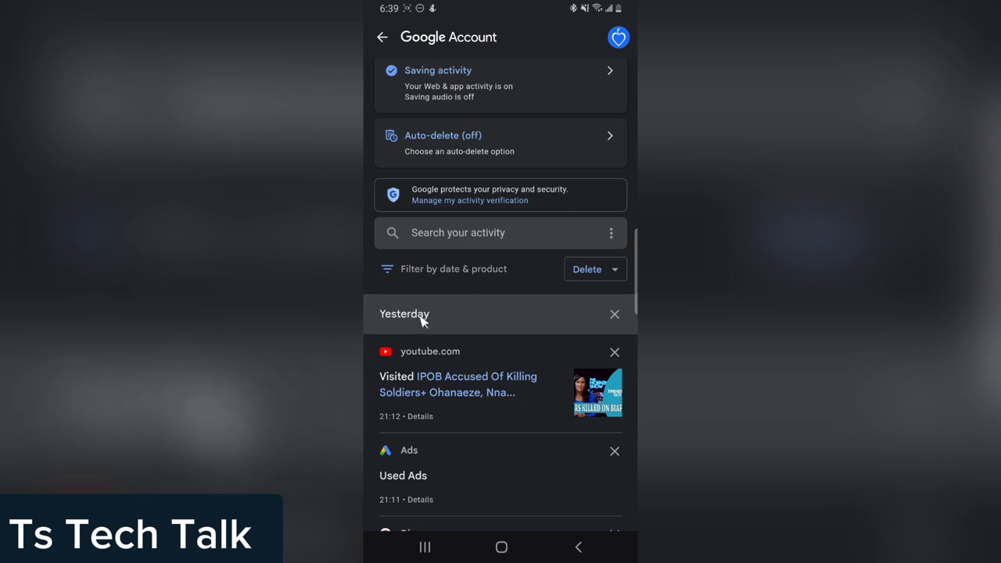
pyautogui.moveTo(624, 325)
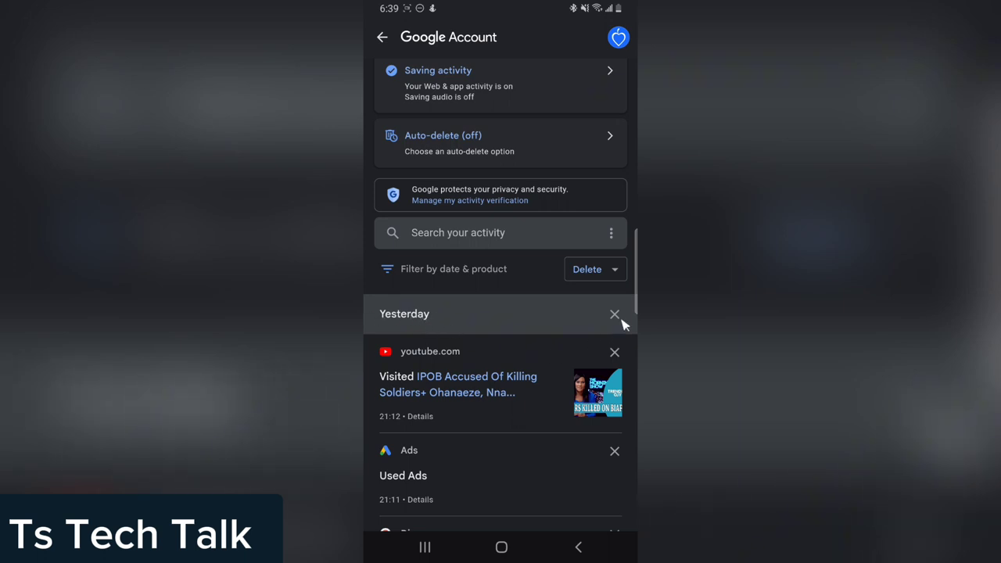
pyautogui.moveTo(536, 317)
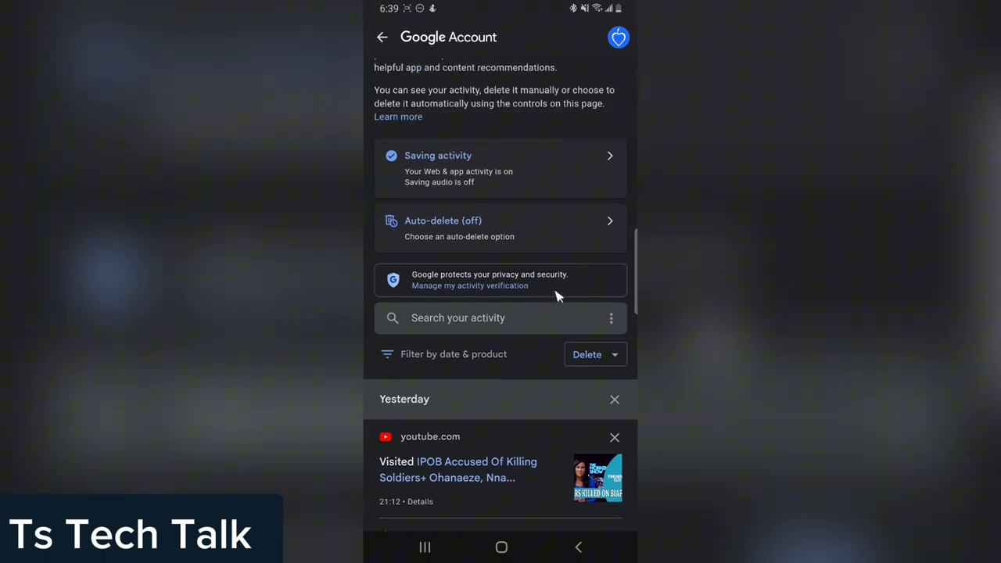
# Step: Preview the 3, 18 and 36 month auto-delete periods, then keep Don't auto-delete activity
pyautogui.click(501, 228)
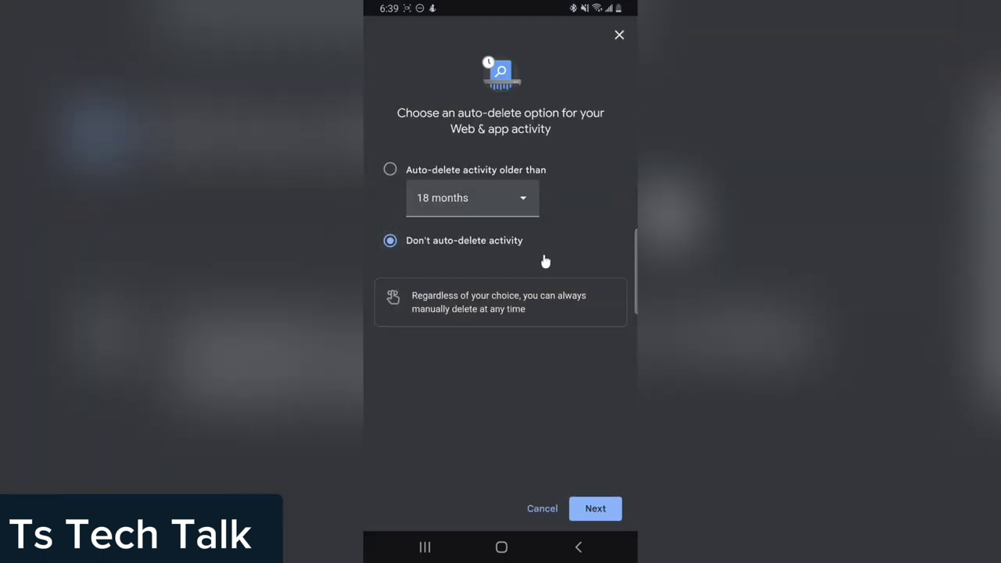
pyautogui.click(389, 169)
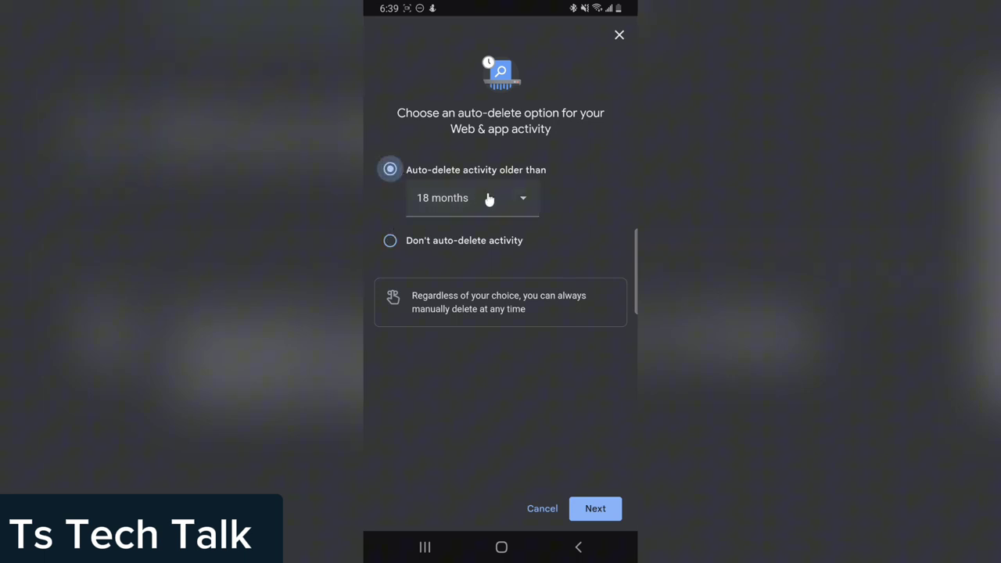
pyautogui.click(472, 197)
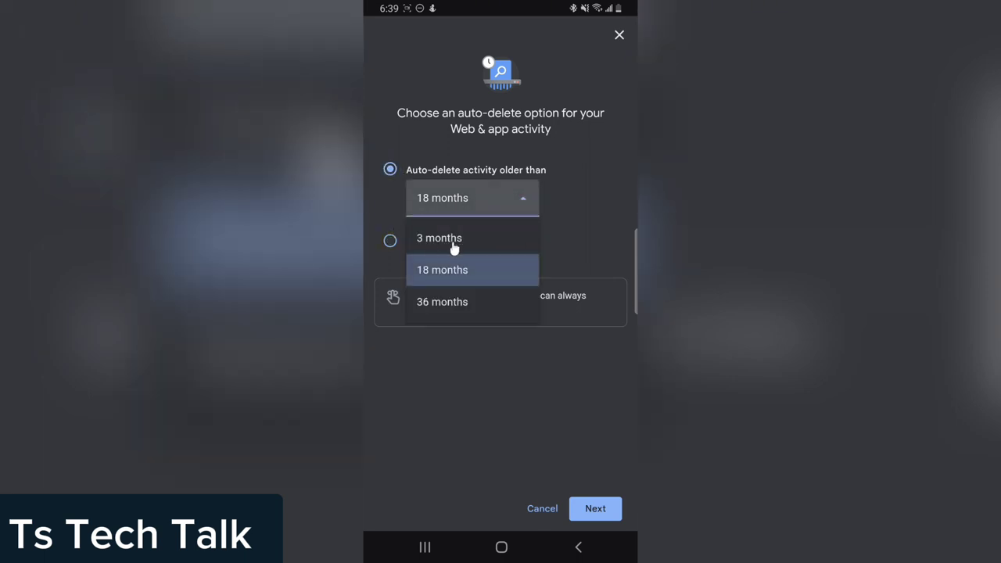
pyautogui.moveTo(520, 249)
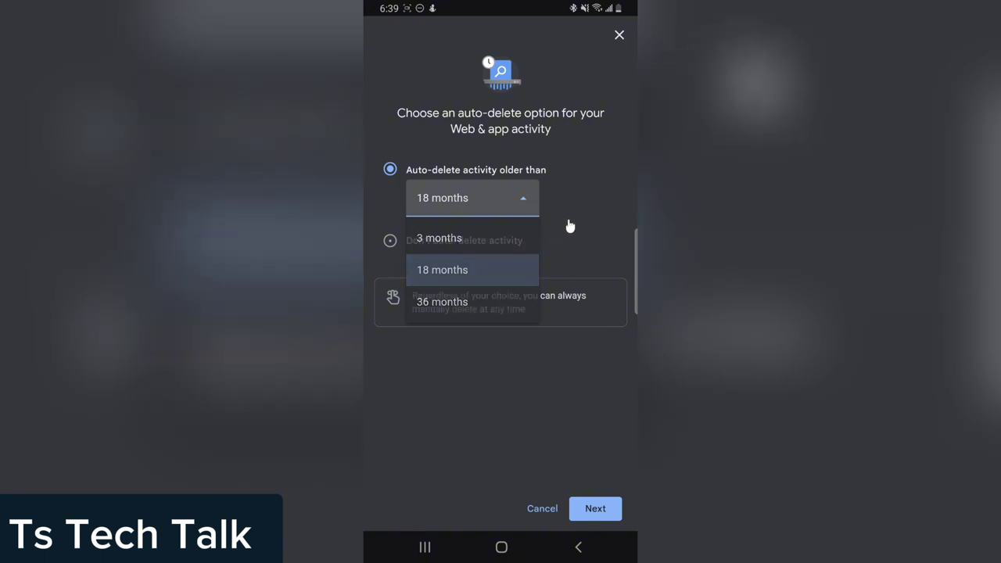
pyautogui.click(390, 240)
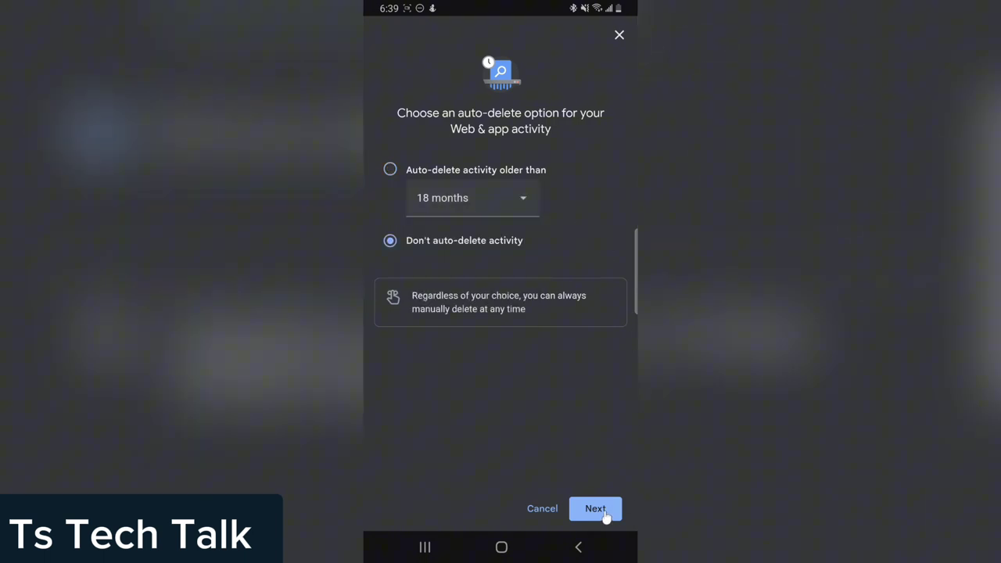
pyautogui.moveTo(632, 49)
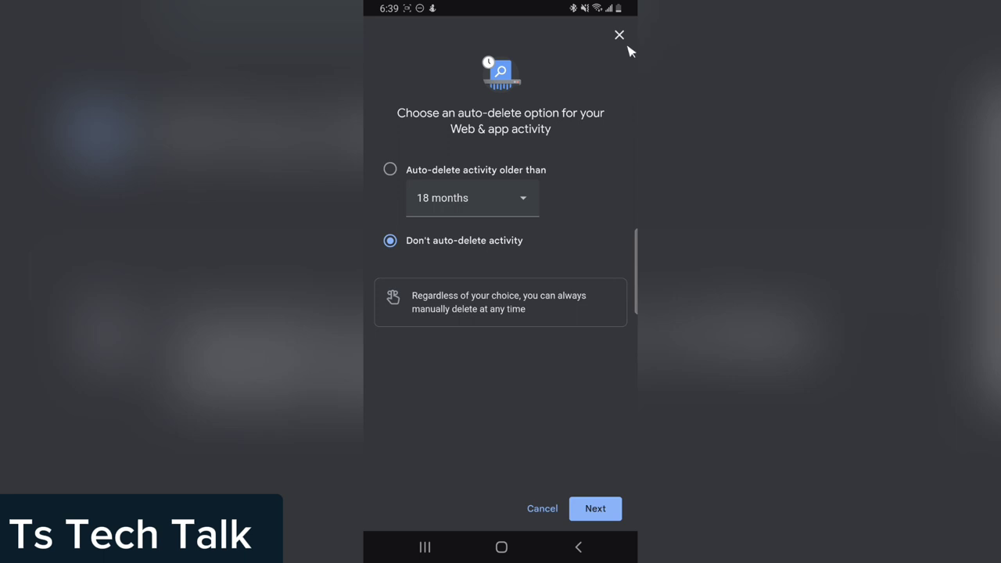
pyautogui.moveTo(583, 239)
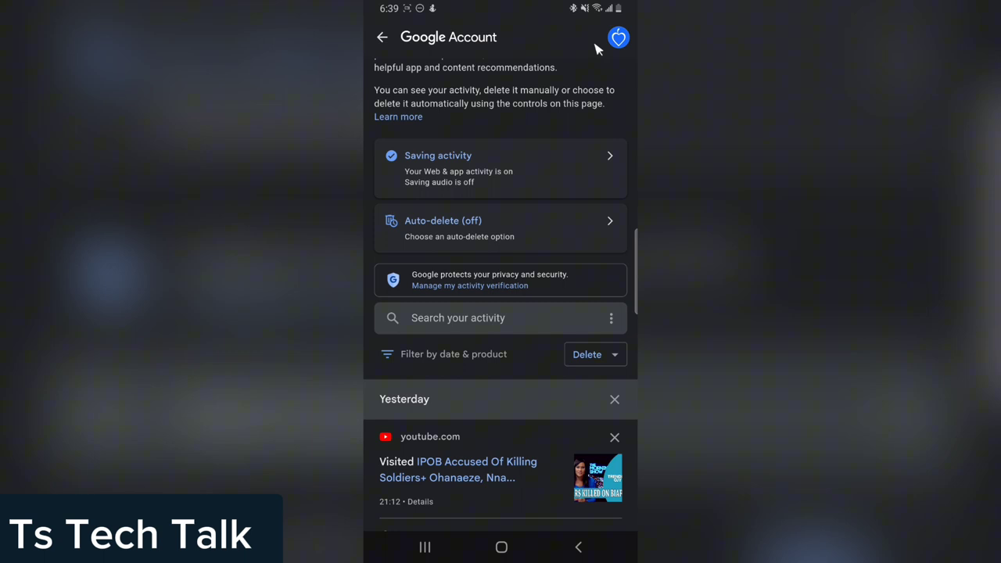
pyautogui.moveTo(481, 198)
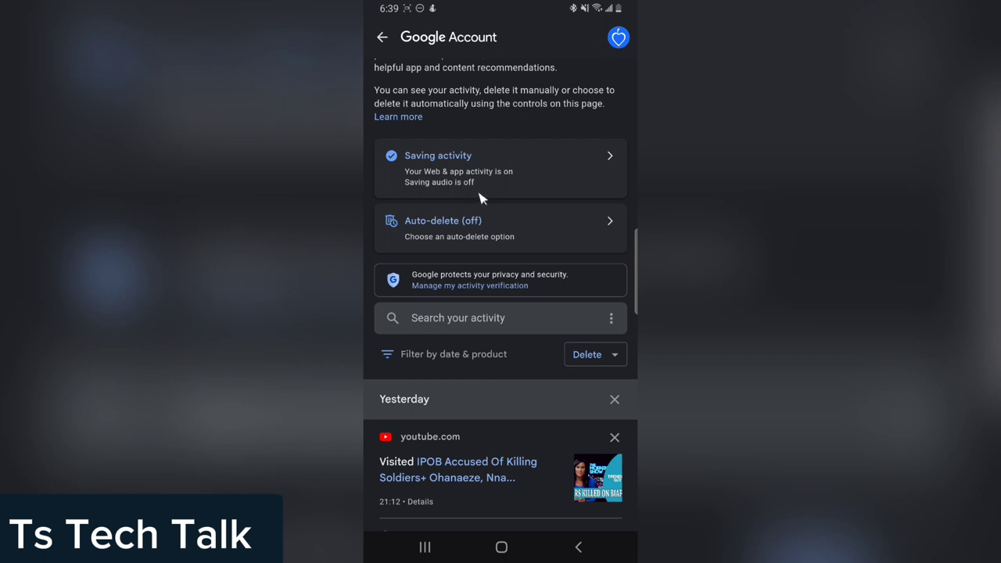
pyautogui.moveTo(525, 184)
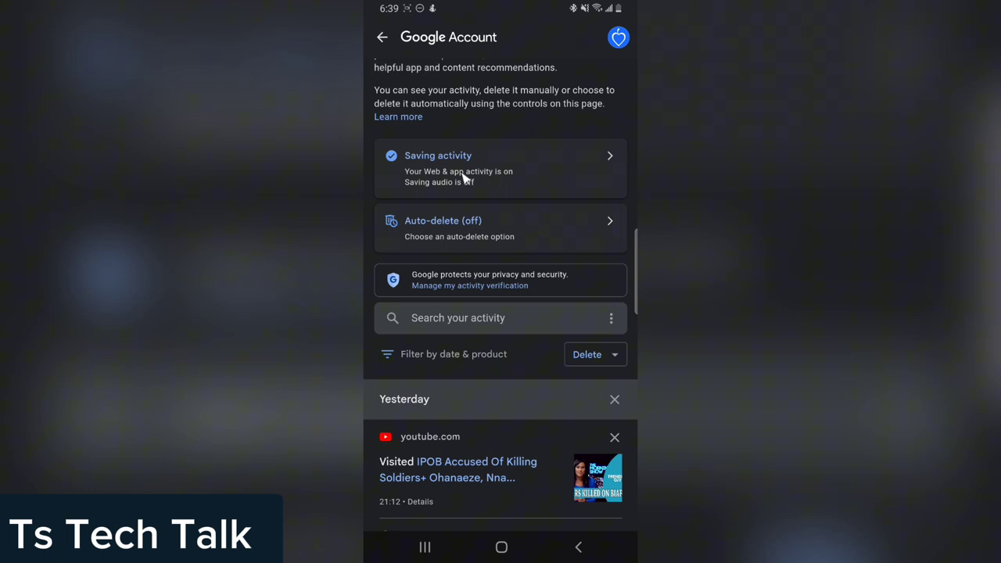
# Step: Close the auto-delete dialog, leaving auto-delete off
pyautogui.click(502, 547)
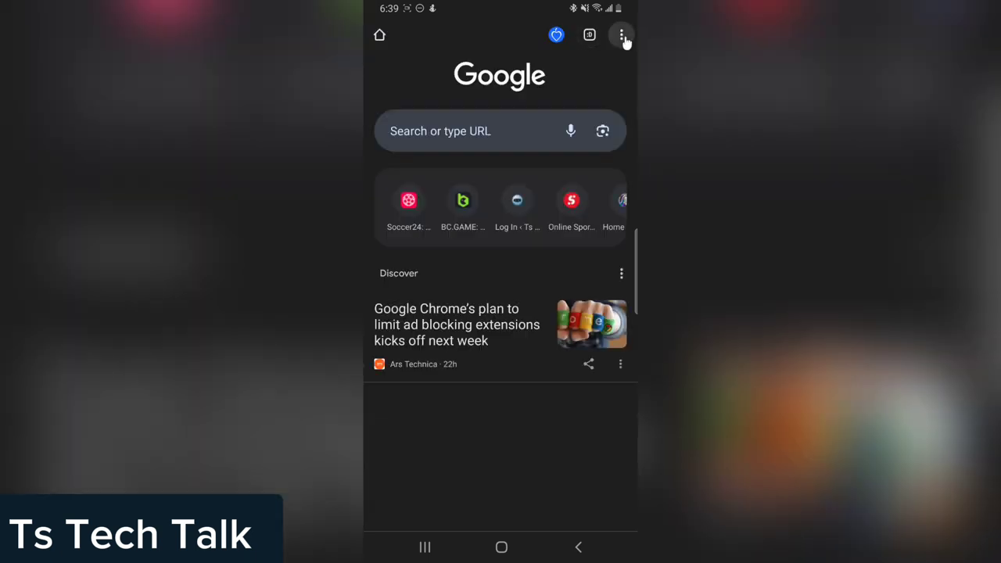
# Step: Show Chrome's browsing history from the three-dot menu
pyautogui.click(622, 36)
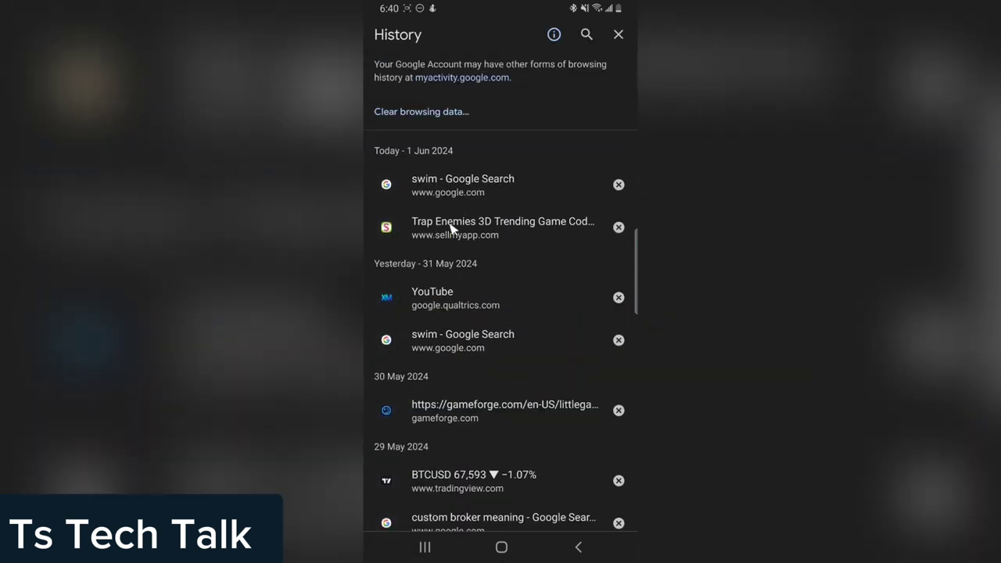
pyautogui.moveTo(596, 221)
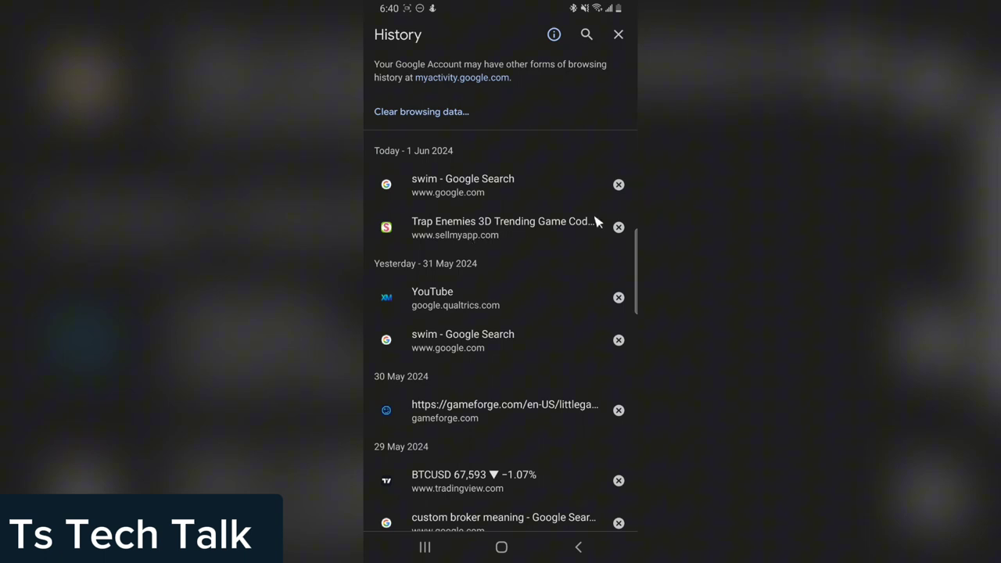
pyautogui.scroll(3)
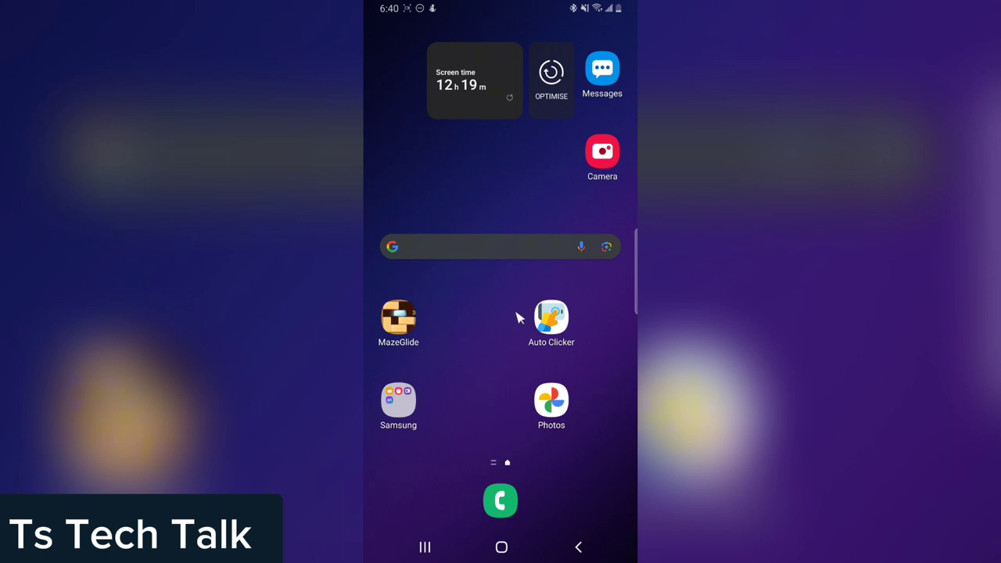
pyautogui.moveTo(598, 122)
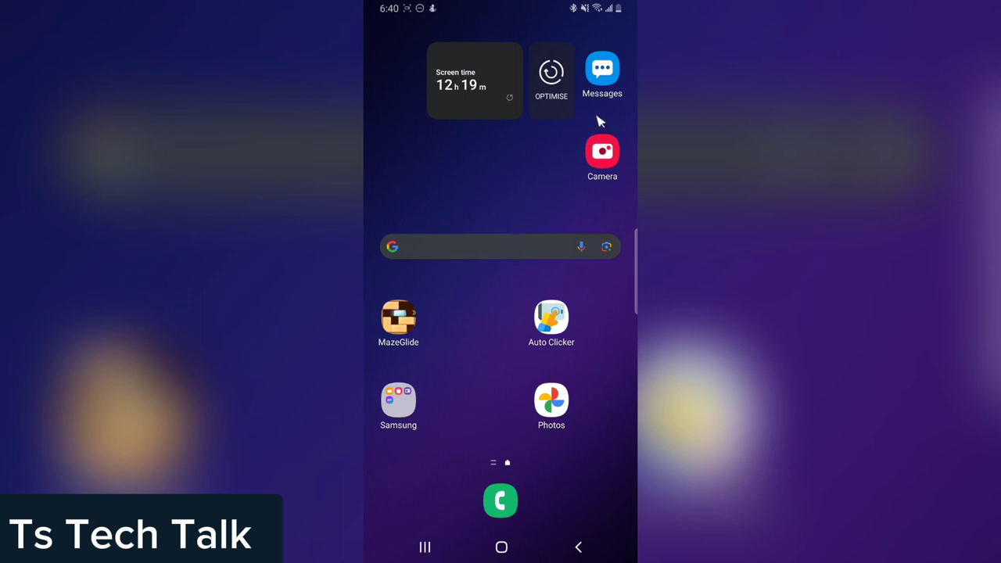
pyautogui.moveTo(615, 113)
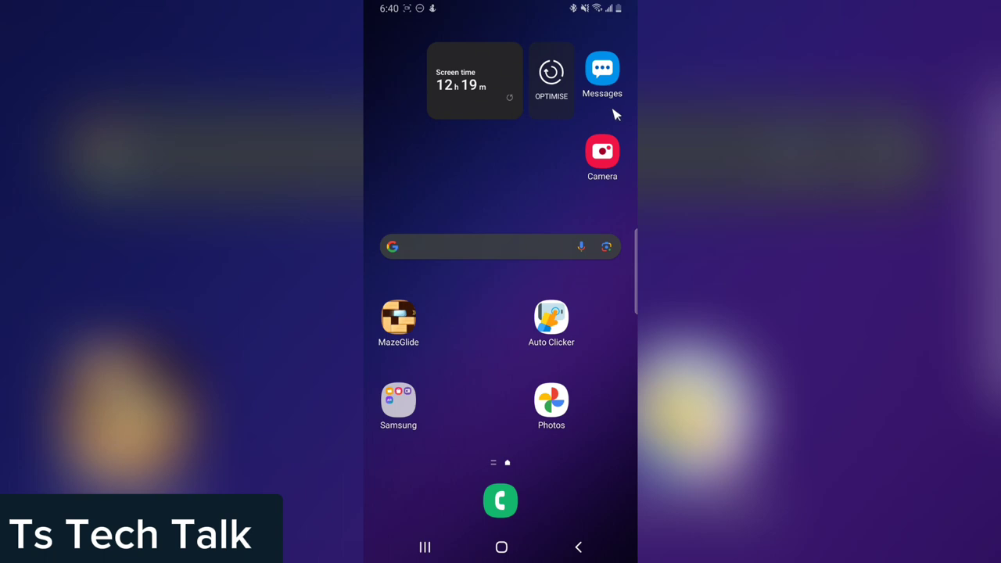